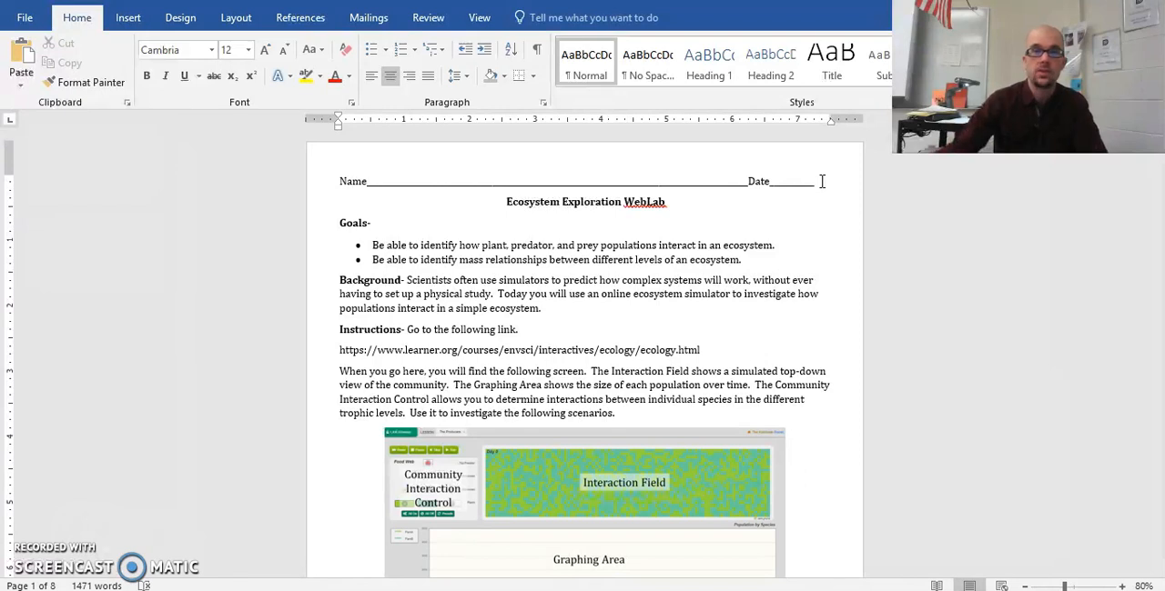
pyautogui.moveTo(819, 236)
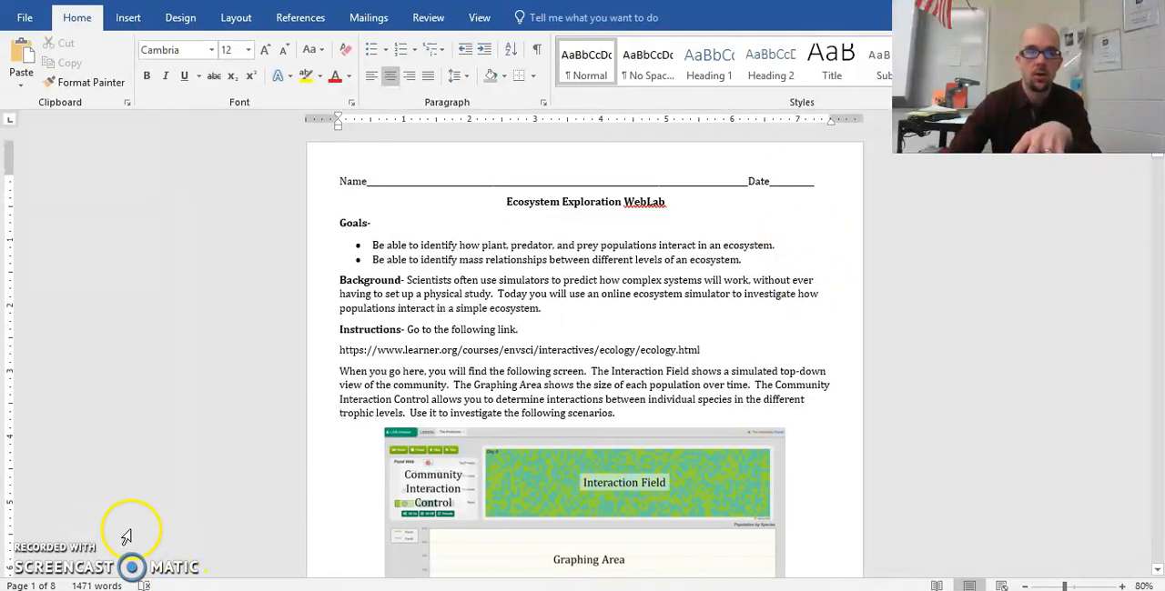
pyautogui.moveTo(191, 473)
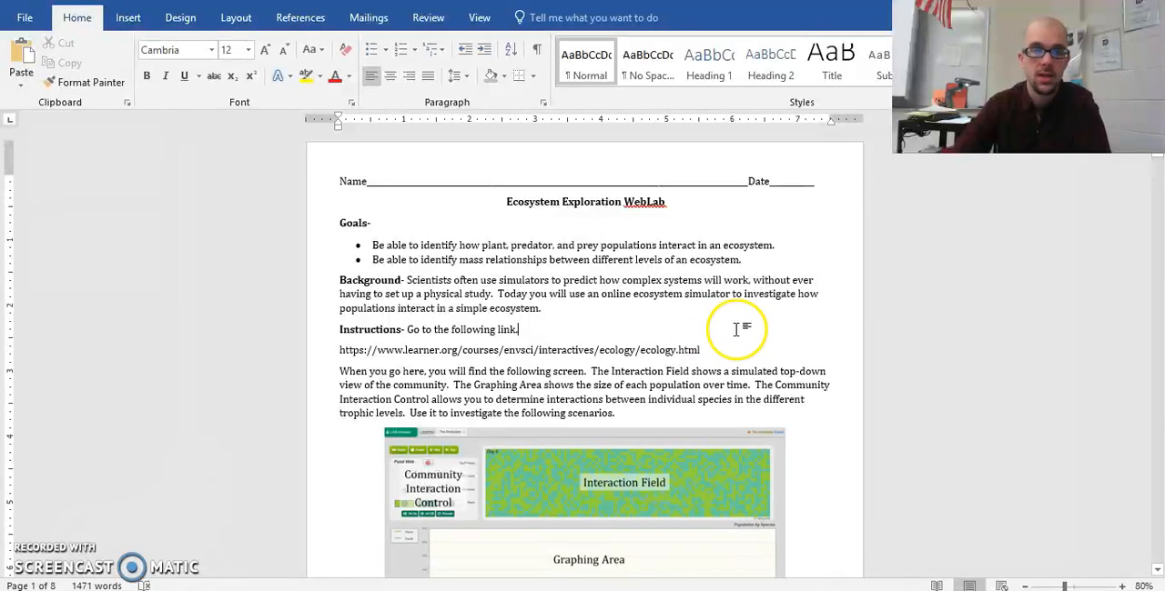
# - Scroll the worksheet down to the When Ecosystems Work steps, value tables and food-web images
pyautogui.scroll(-3)
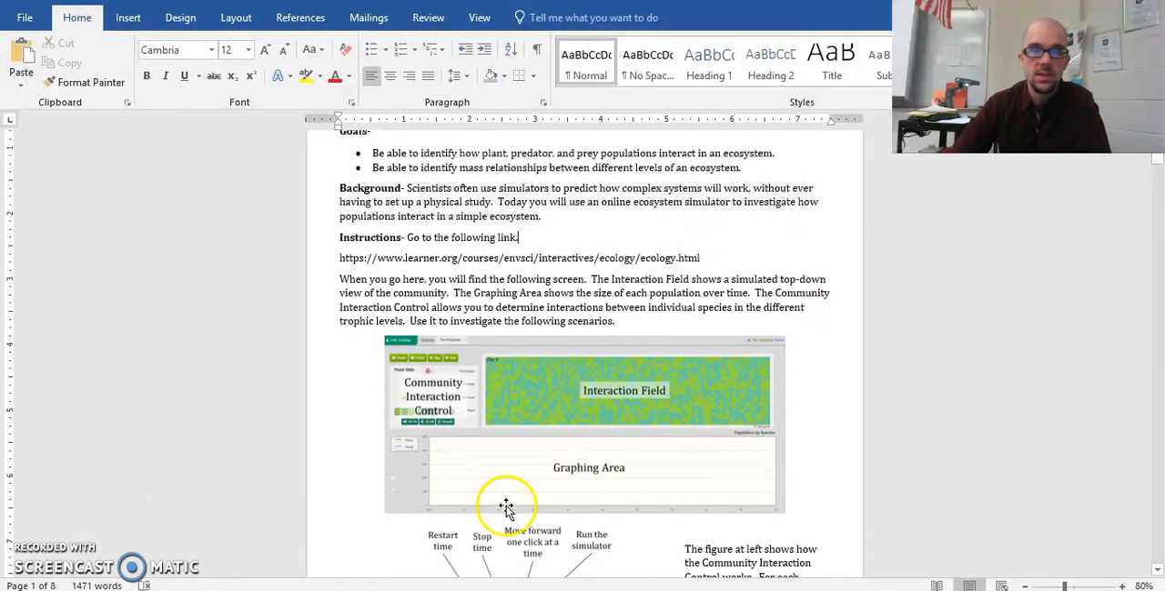
pyautogui.click(519, 259)
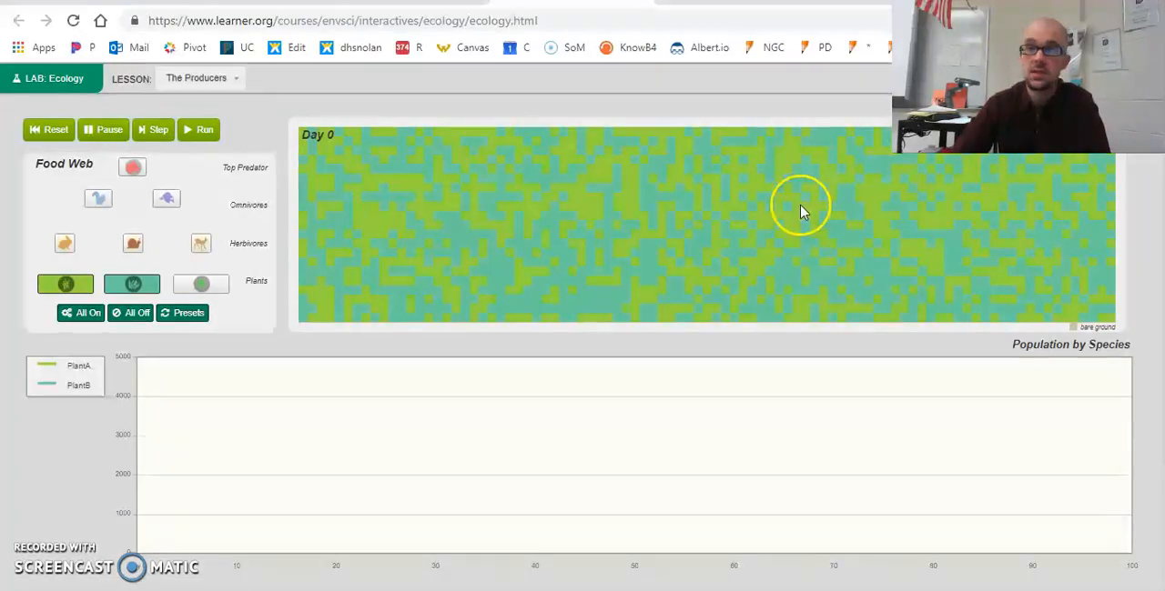
pyautogui.moveTo(1023, 280)
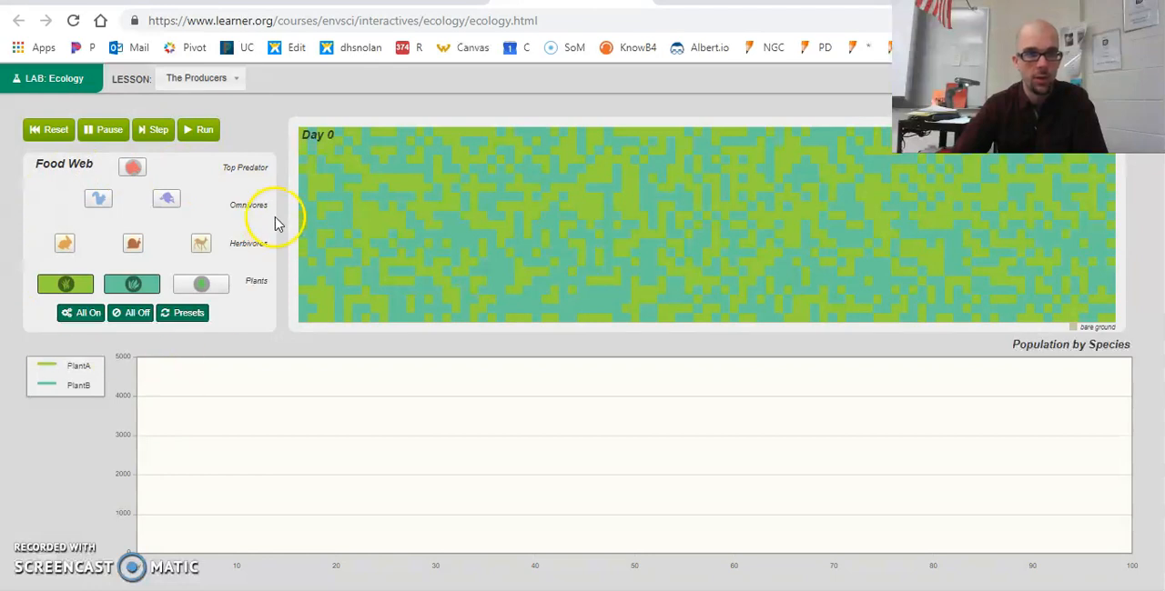
pyautogui.moveTo(557, 348)
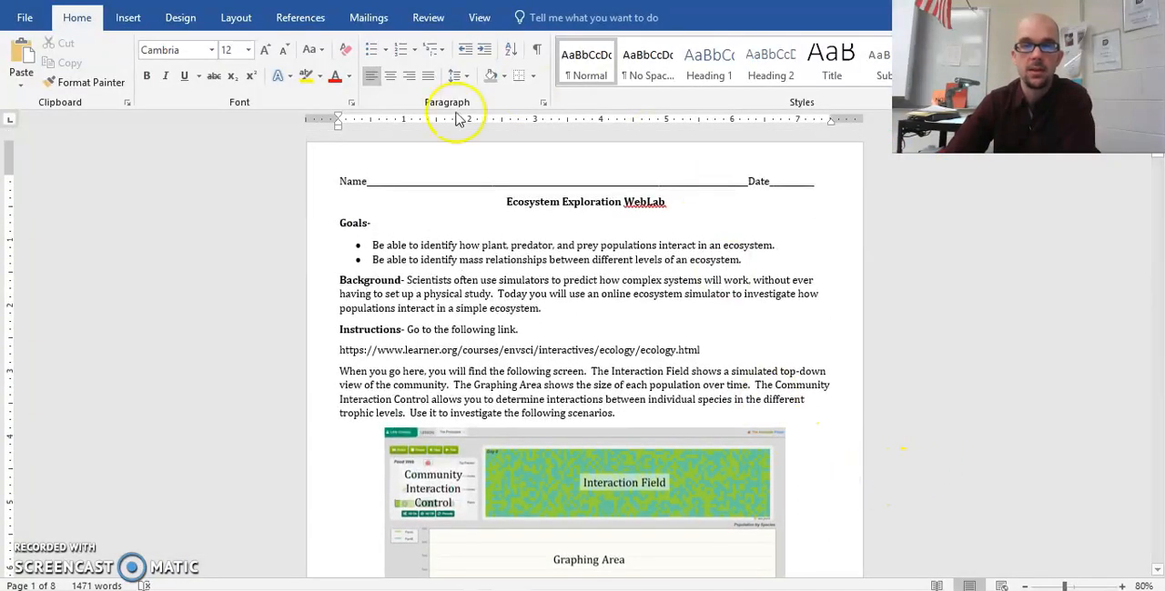
pyautogui.scroll(-3)
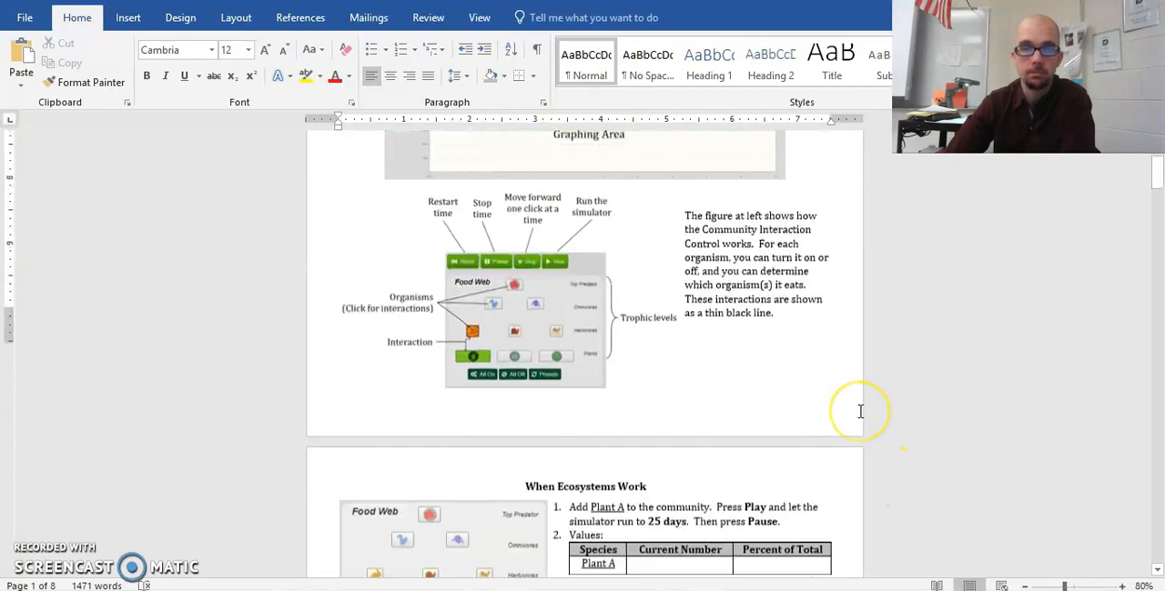
pyautogui.scroll(-3)
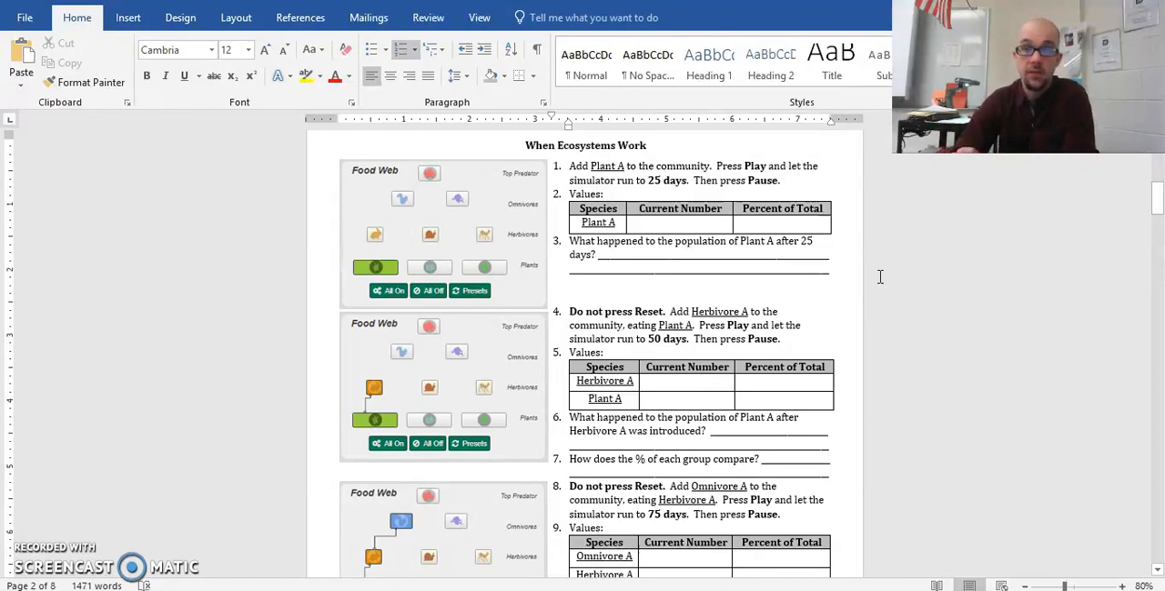
pyautogui.scroll(-3)
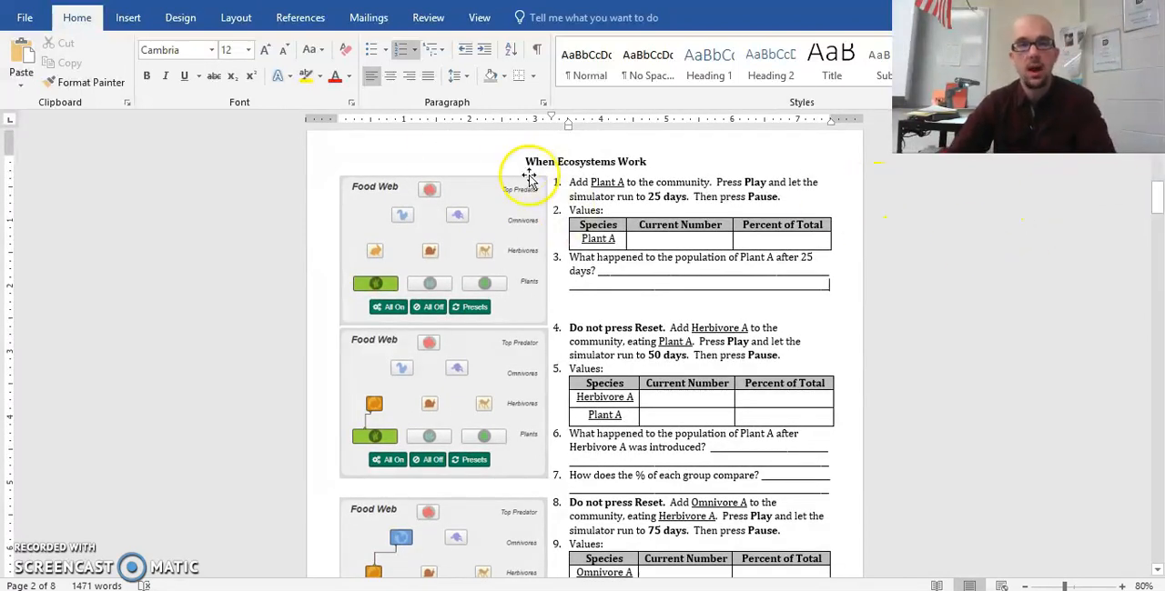
pyautogui.moveTo(460, 155)
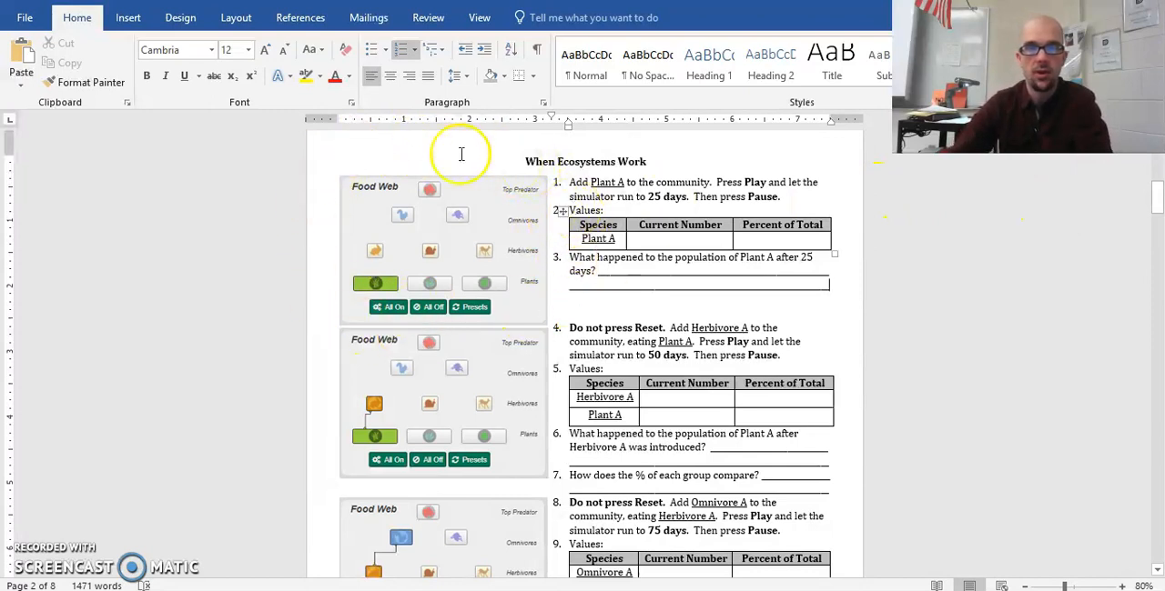
pyautogui.moveTo(519, 247)
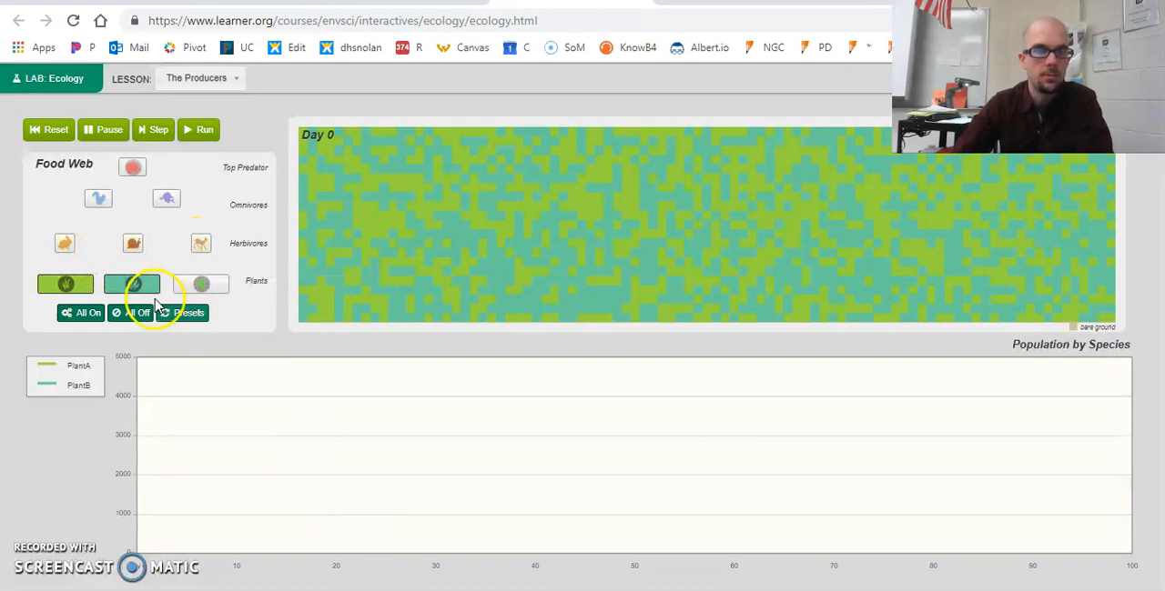
# - Remove Plant B so only Plant A remains, run and step the simulation to day 22
pyautogui.click(131, 284)
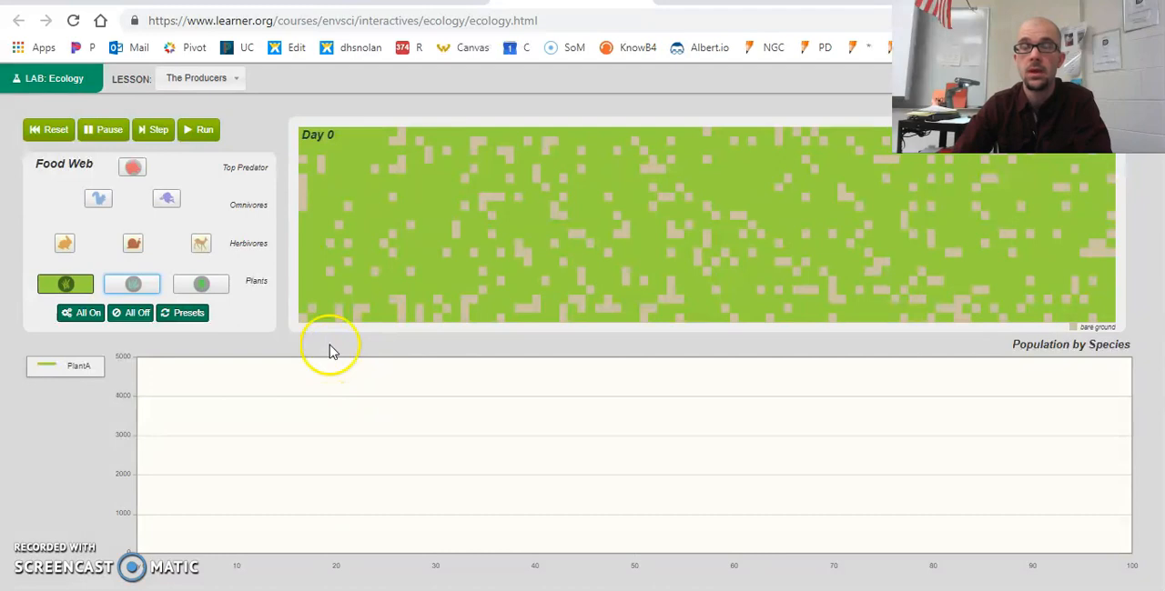
pyautogui.moveTo(389, 546)
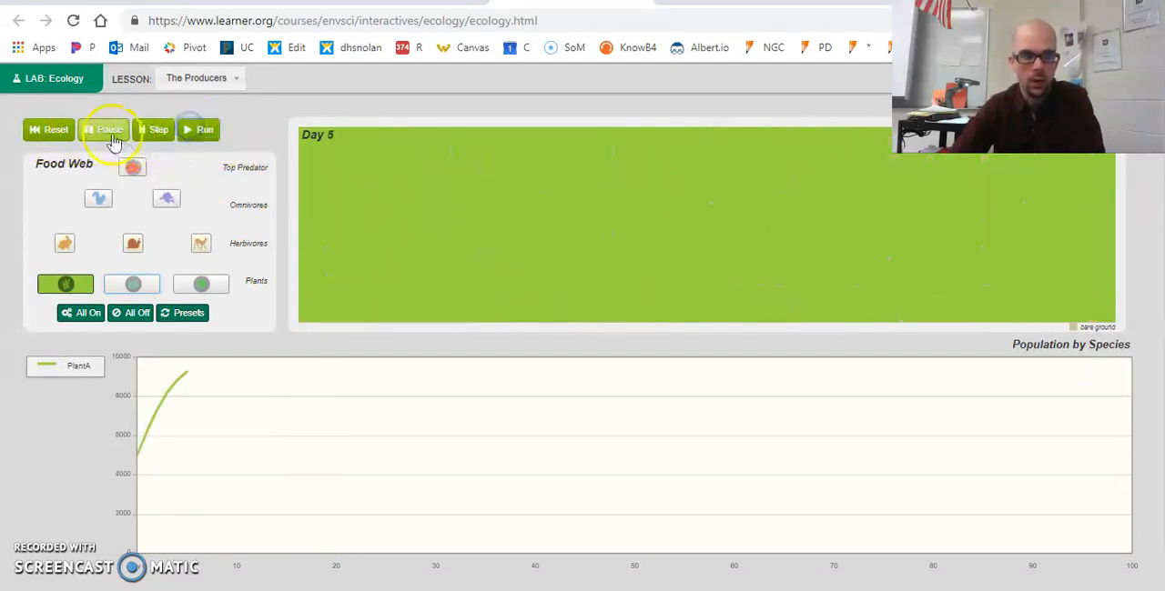
pyautogui.click(102, 129)
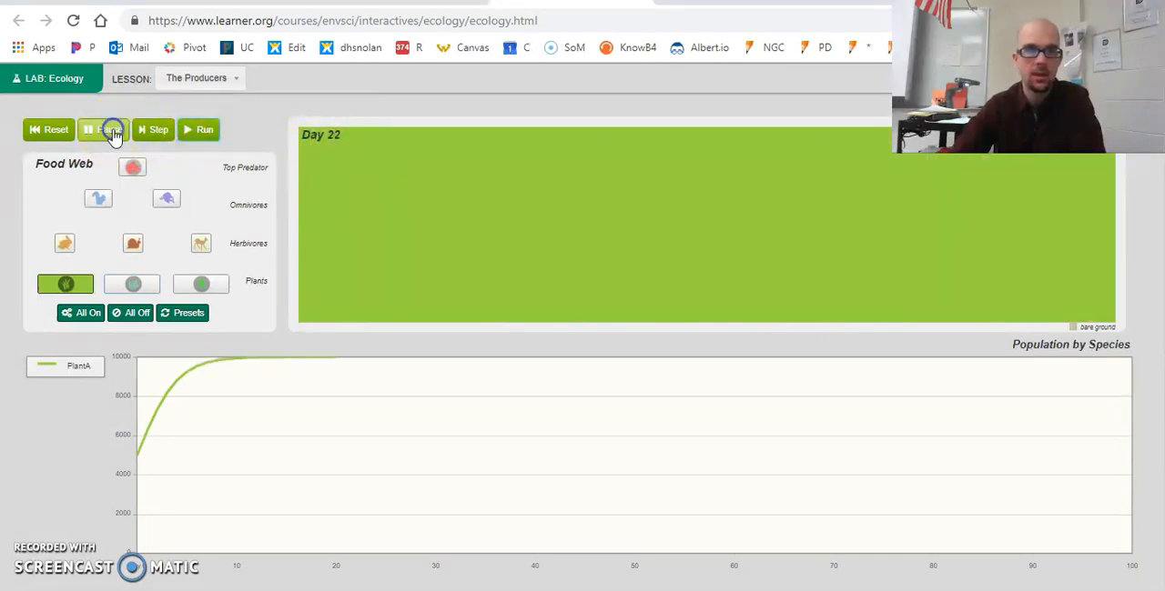
pyautogui.click(102, 129)
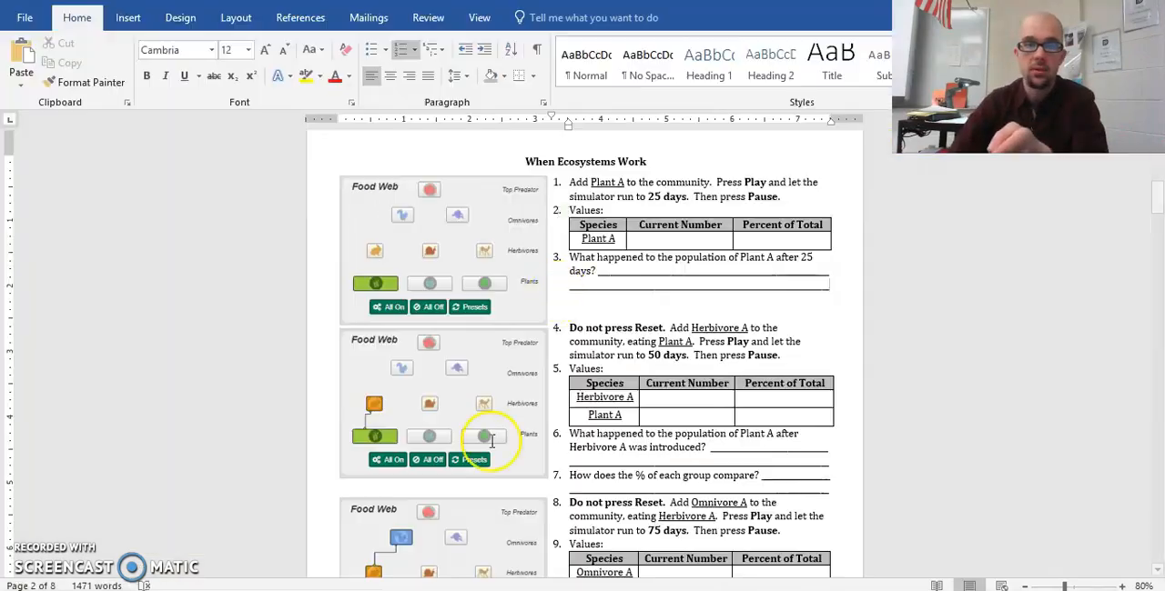
pyautogui.doubleClick(664, 197)
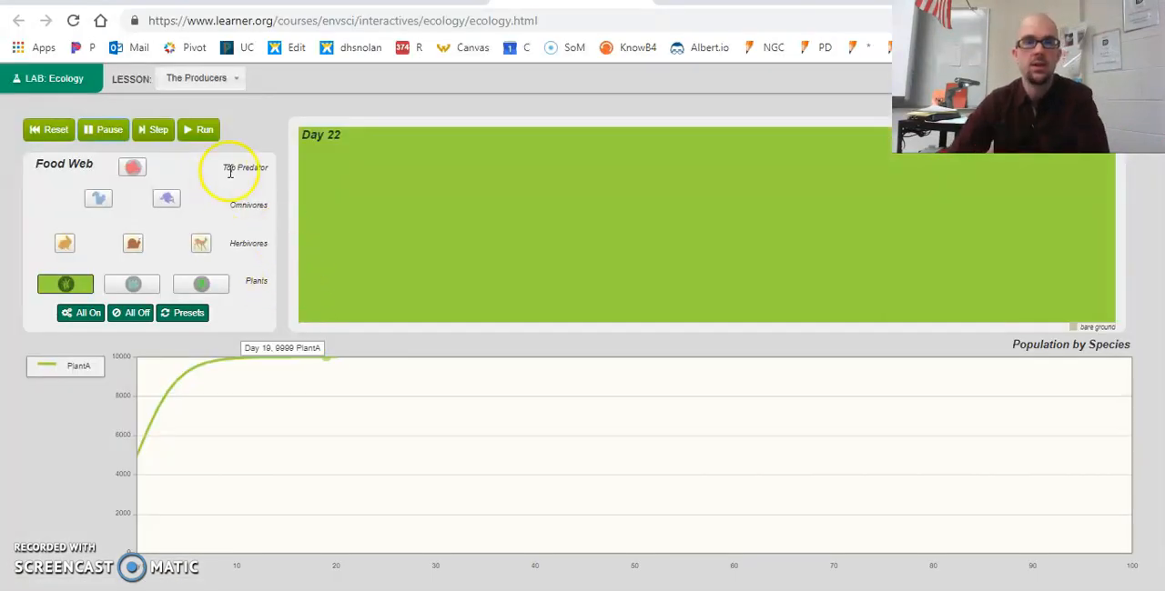
pyautogui.moveTo(300, 142)
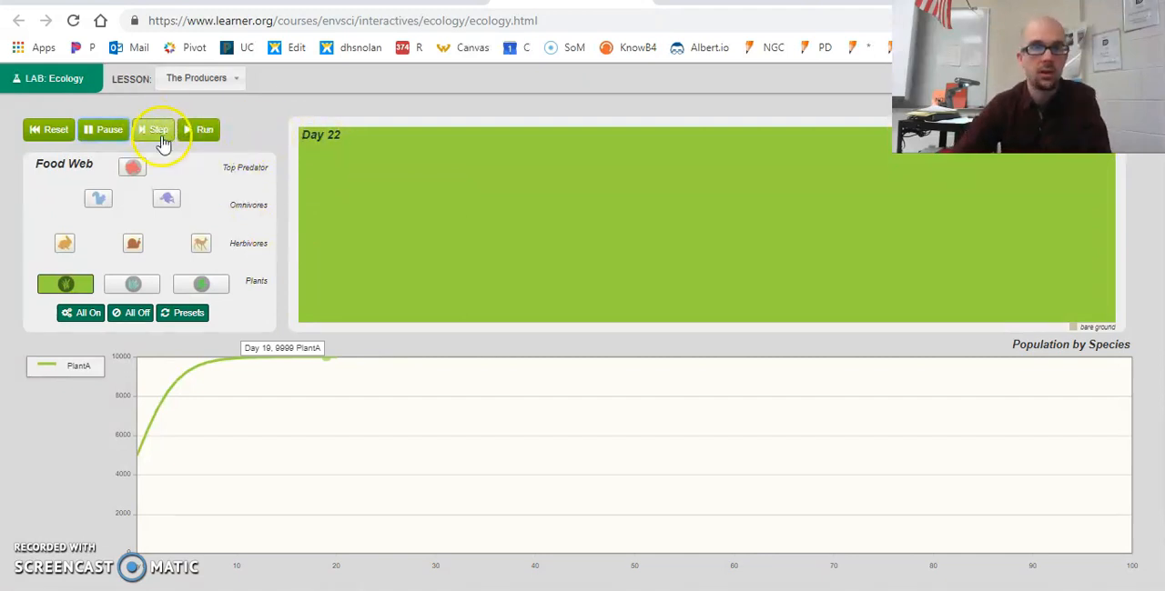
pyautogui.click(153, 129)
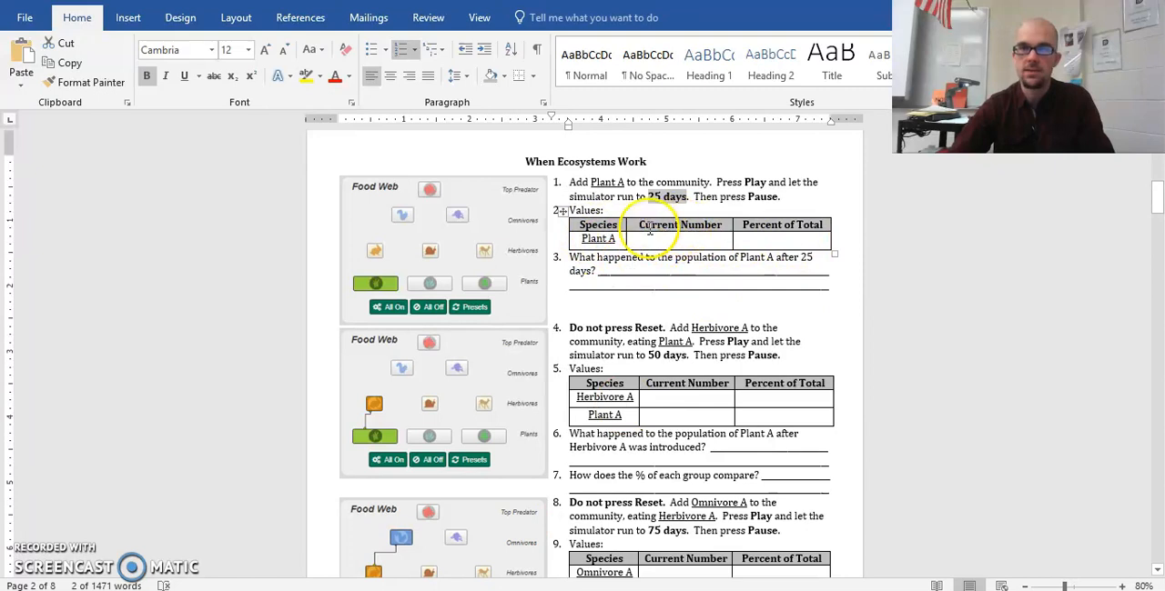
pyautogui.click(597, 237)
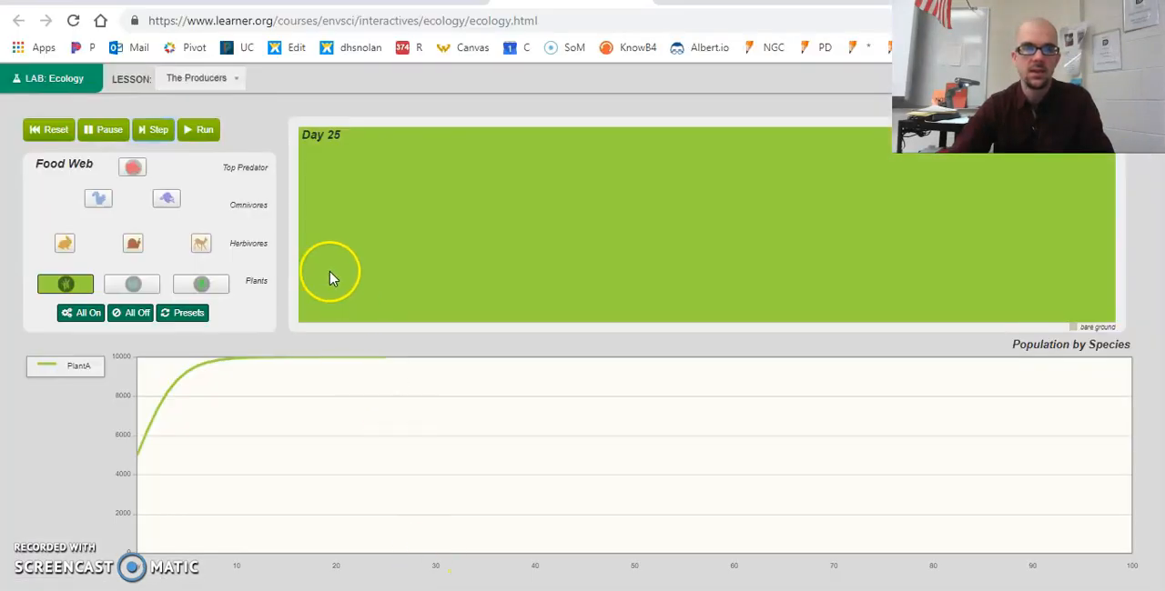
pyautogui.moveTo(437, 313)
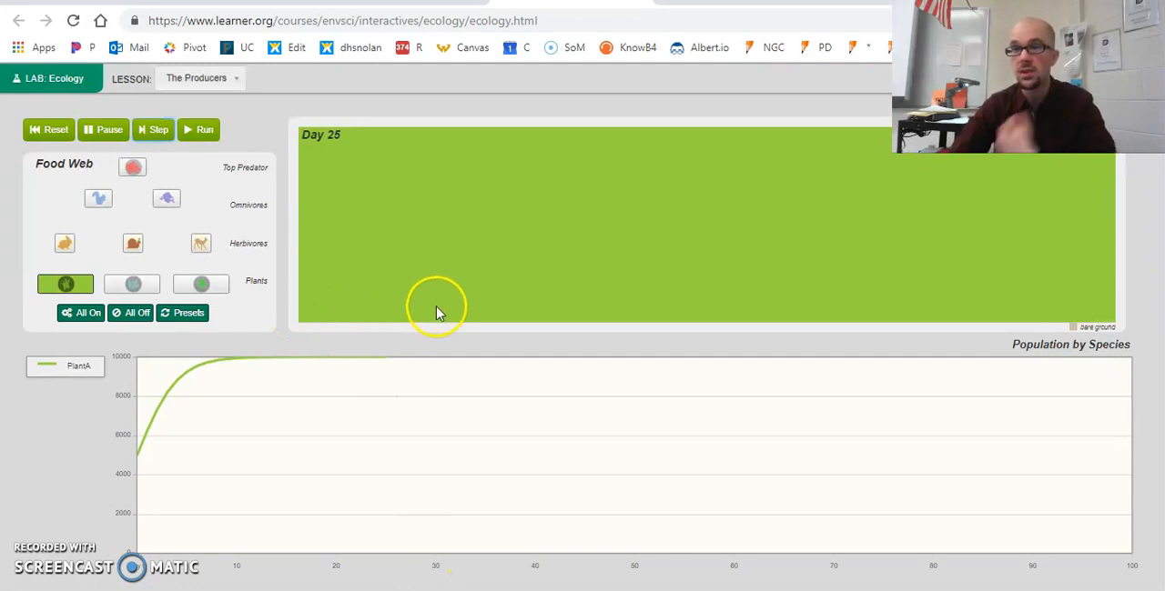
pyautogui.moveTo(433, 477)
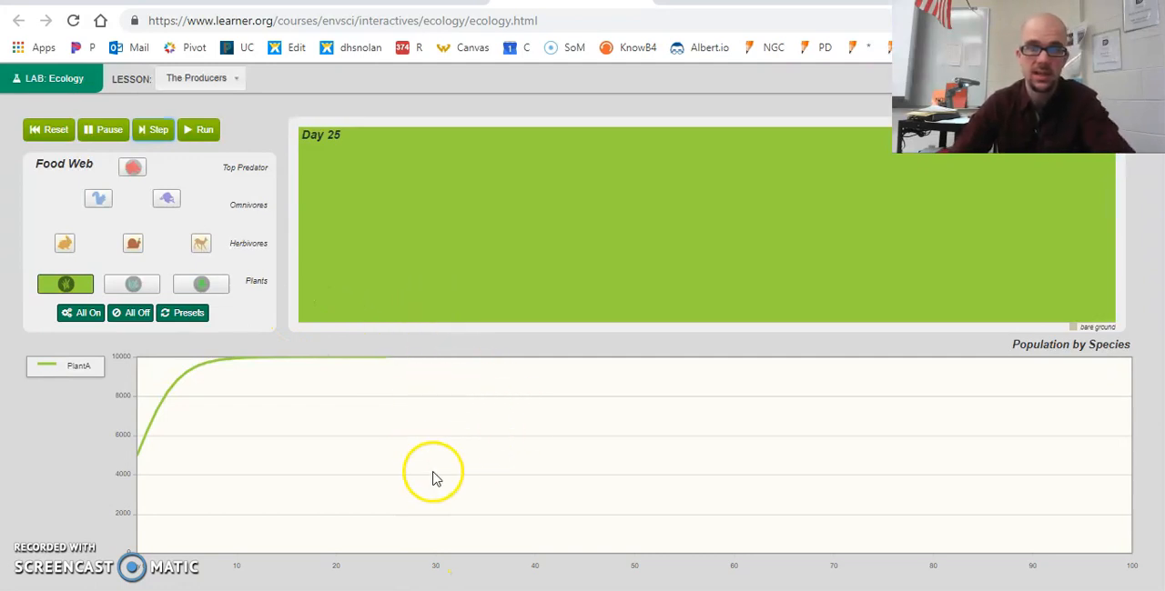
pyautogui.moveTo(371, 367)
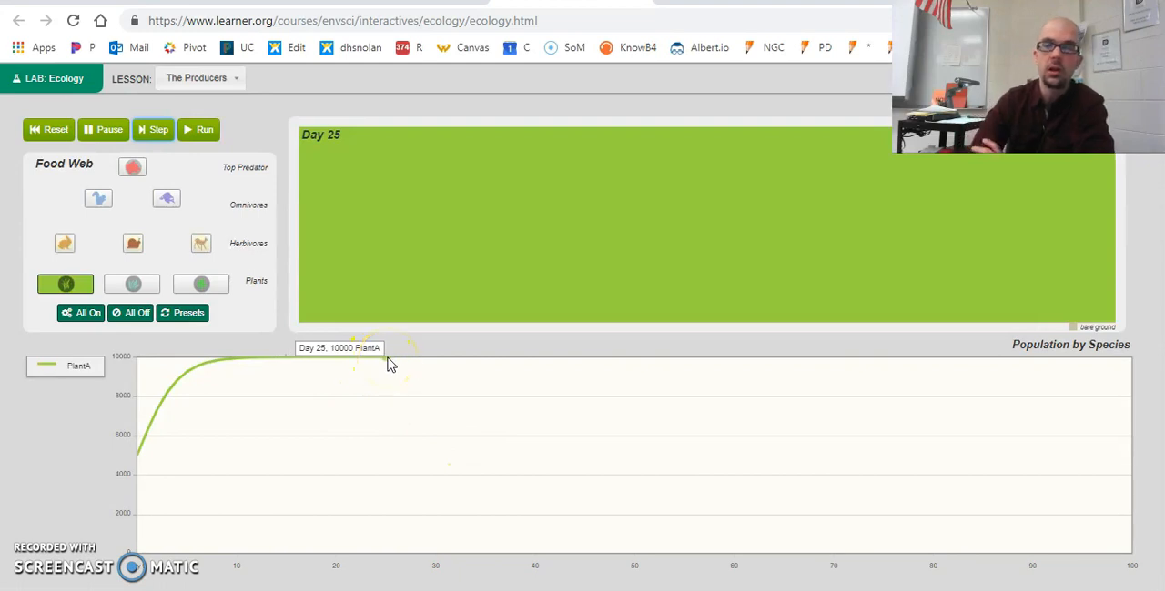
pyautogui.click(66, 284)
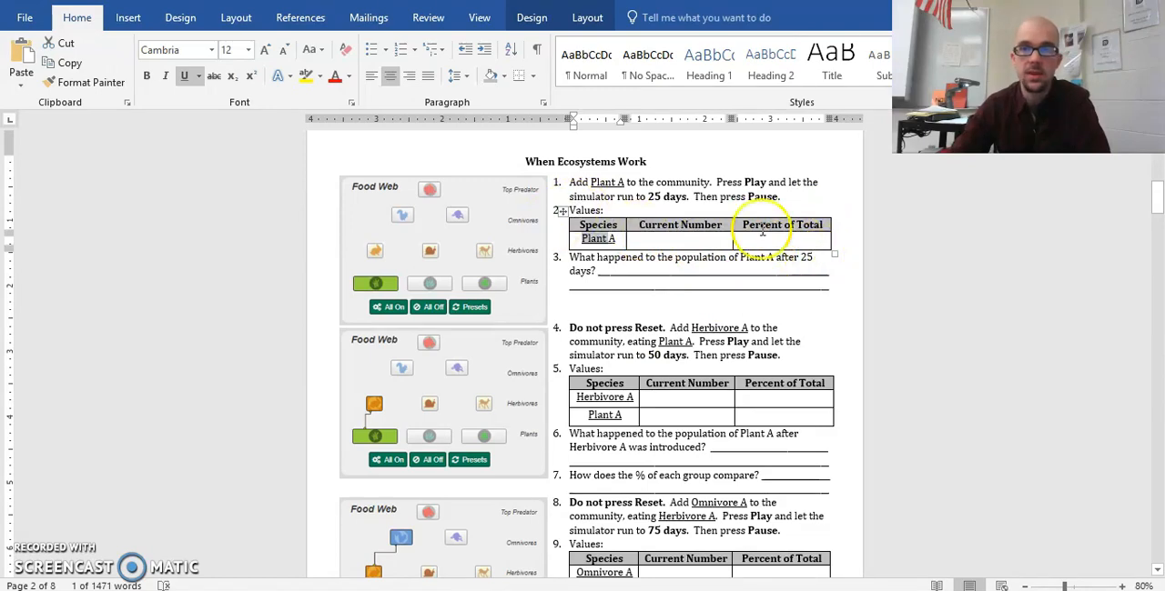
# - Scroll the worksheet down to steps 4–12 covering Herbivore A, Omnivore A and Top Predator
pyautogui.scroll(-3)
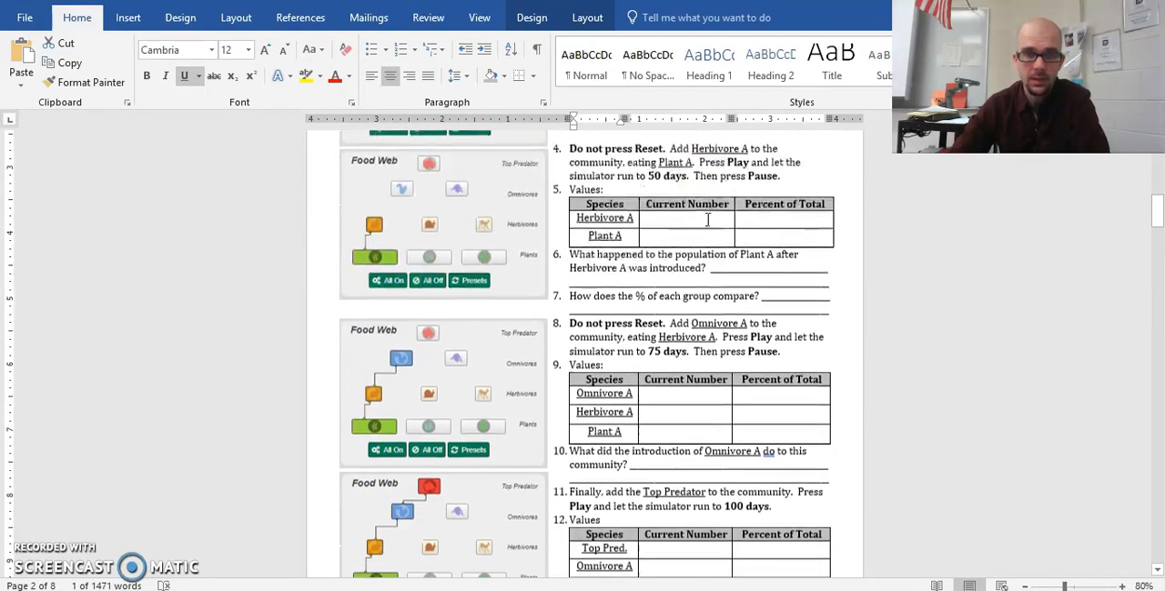
pyautogui.scroll(-3)
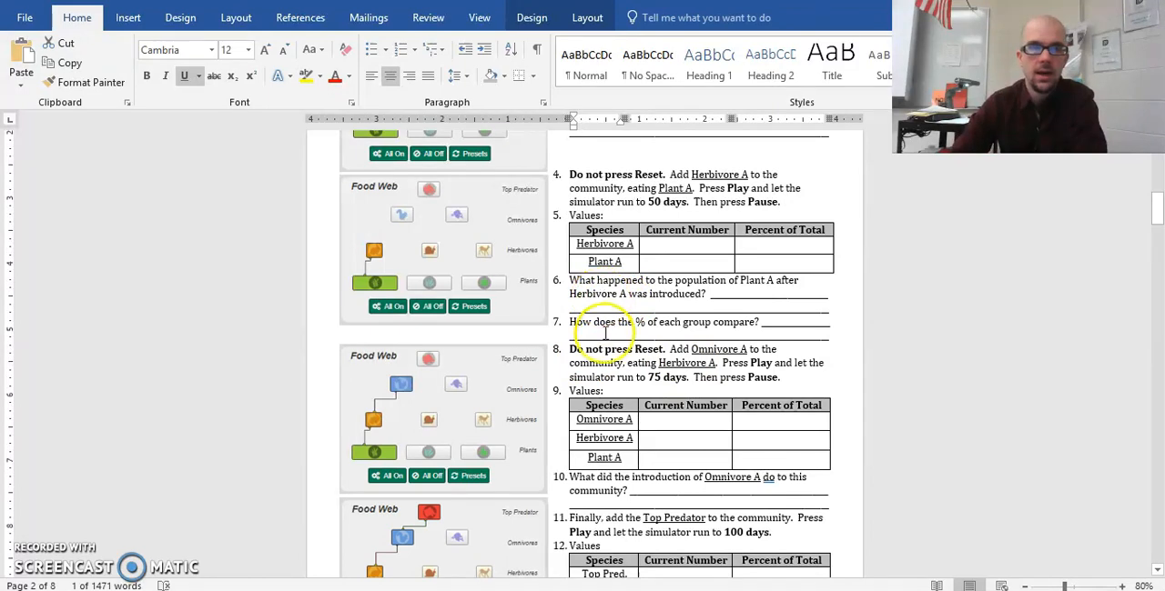
pyautogui.moveTo(403, 264)
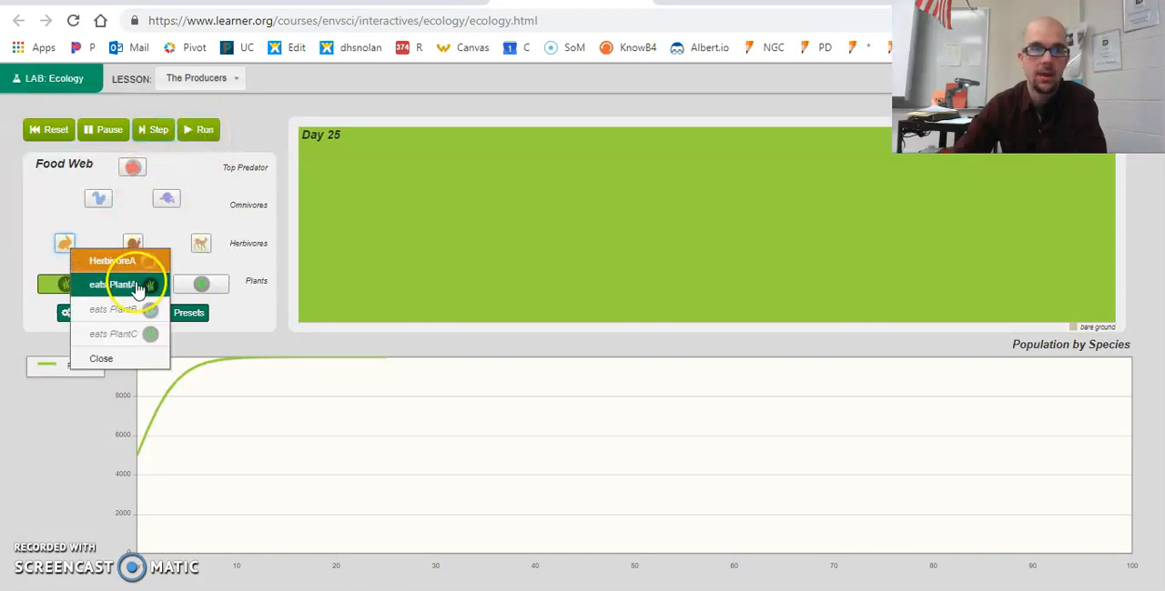
# - Set Herbivore A to eat Plant A, then run and step the simulation to day 50
pyautogui.click(109, 283)
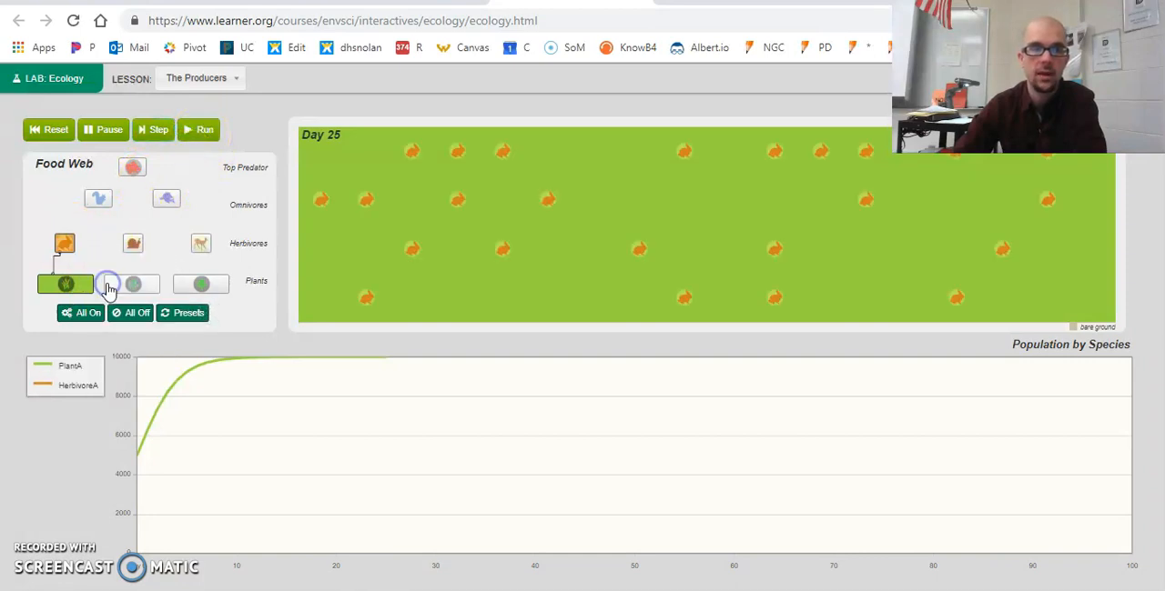
pyautogui.click(200, 284)
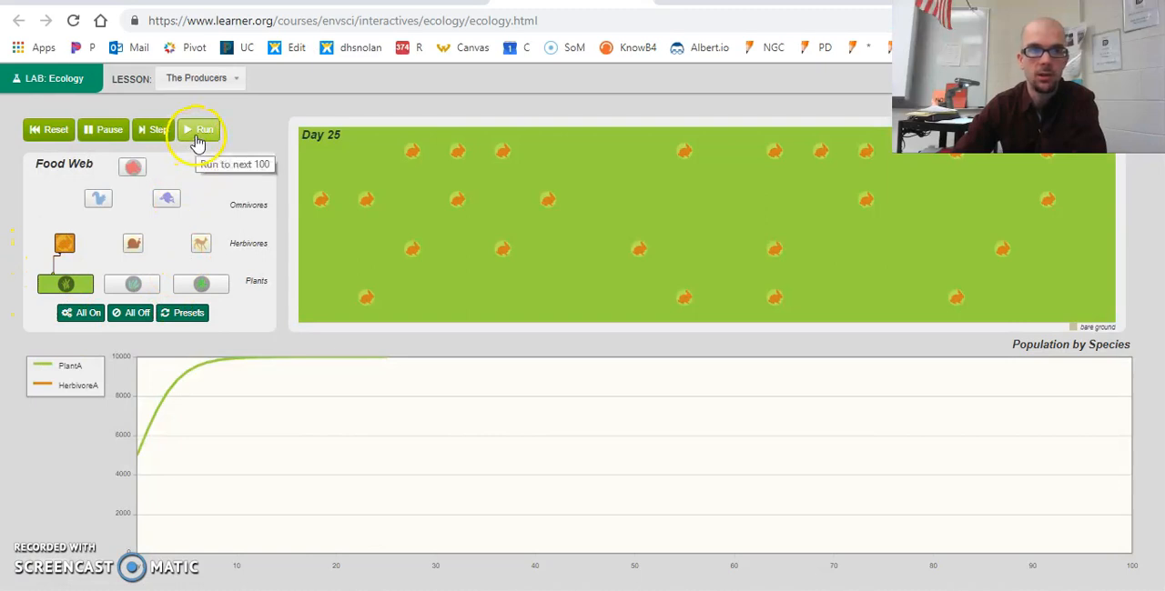
pyautogui.click(198, 129)
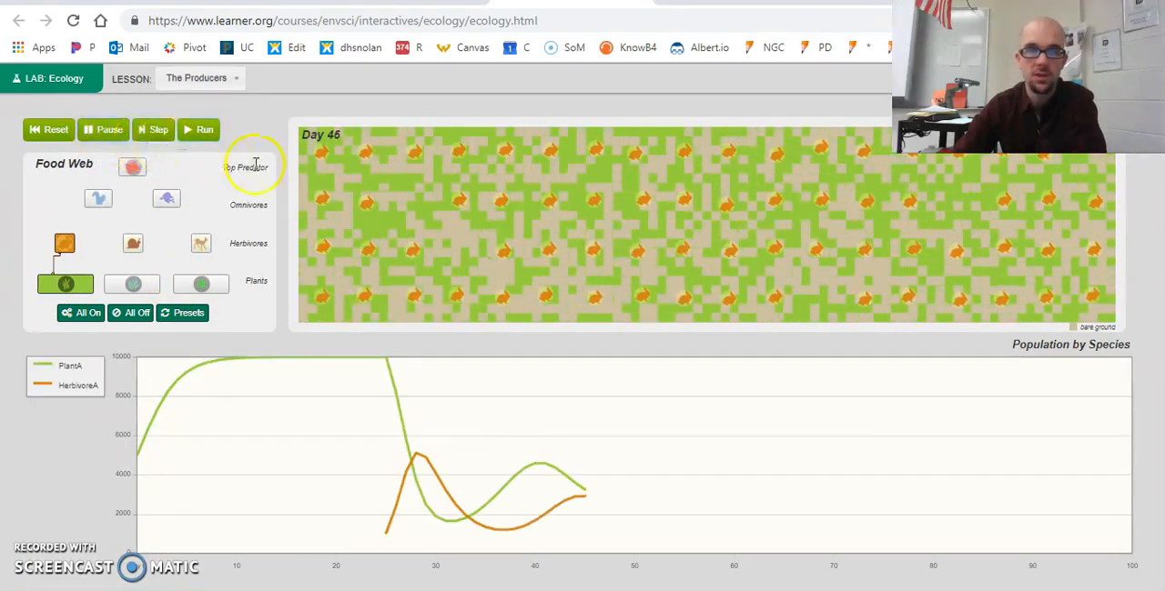
pyautogui.click(153, 129)
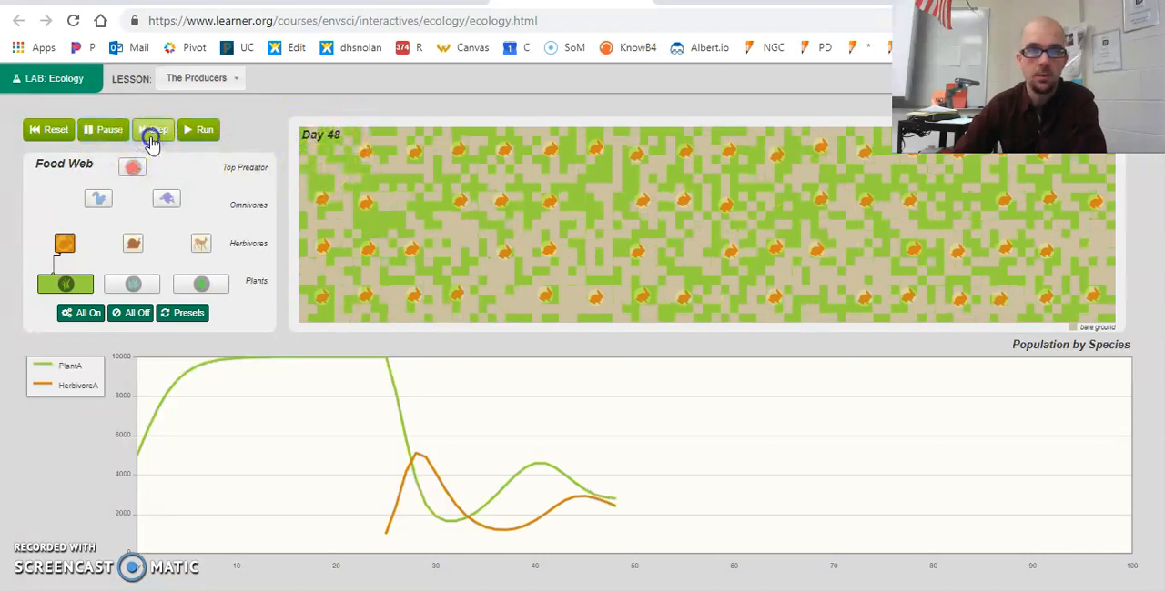
pyautogui.click(153, 129)
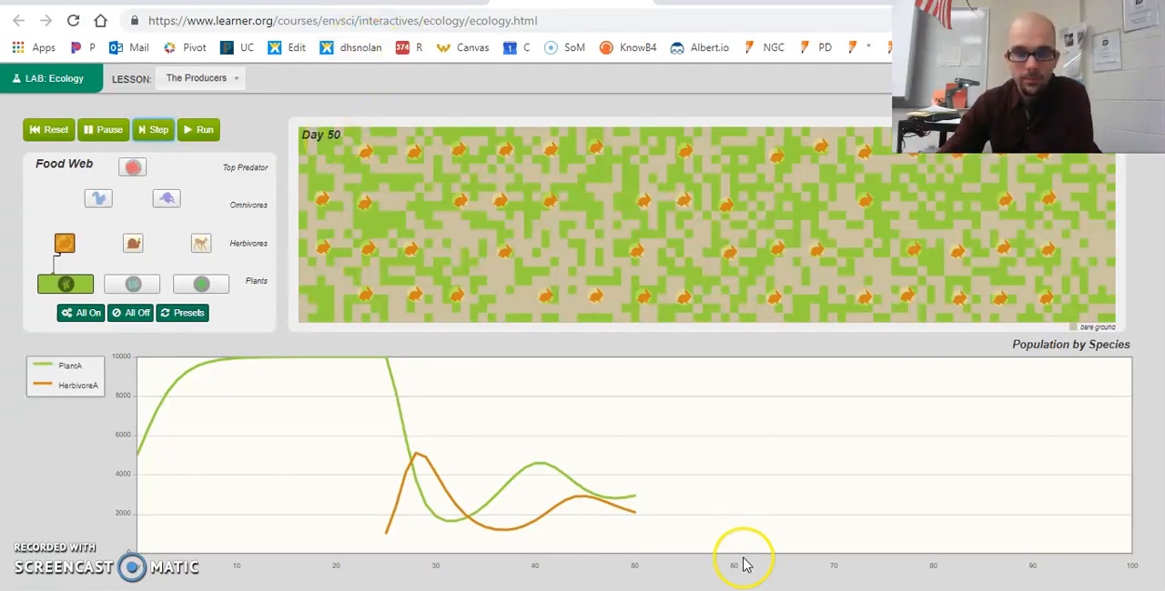
pyautogui.moveTo(762, 549)
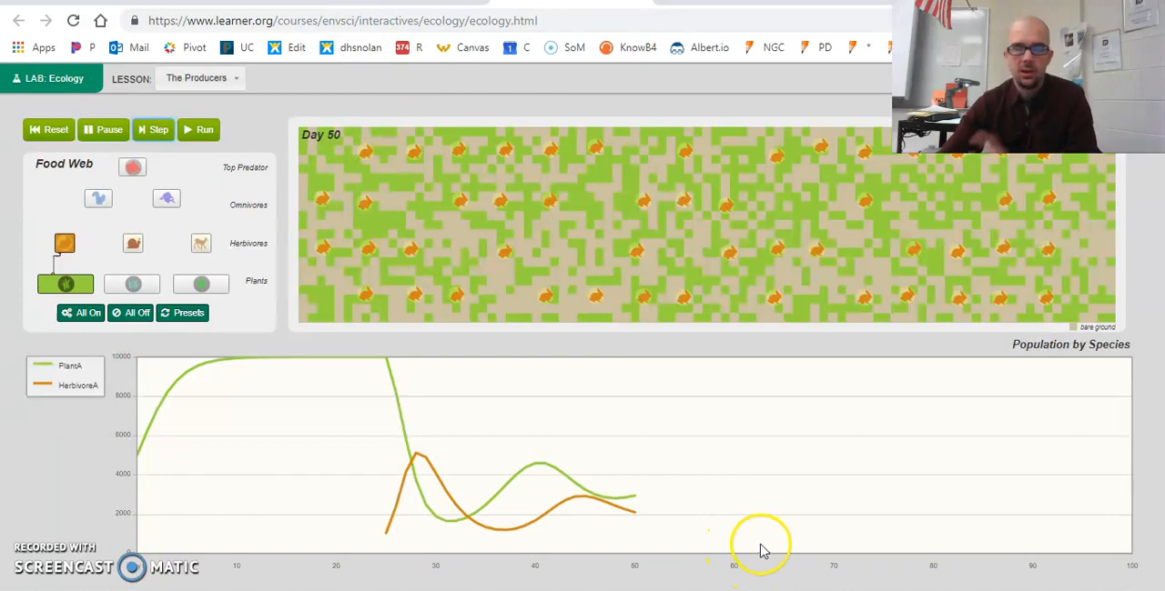
pyautogui.moveTo(580, 521)
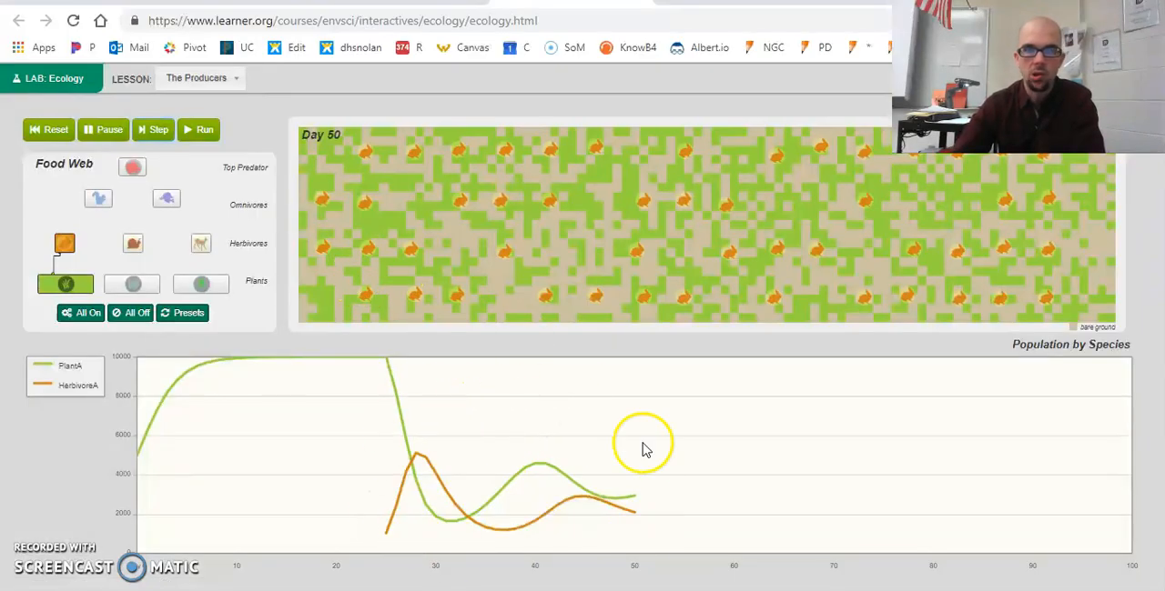
pyautogui.moveTo(573, 428)
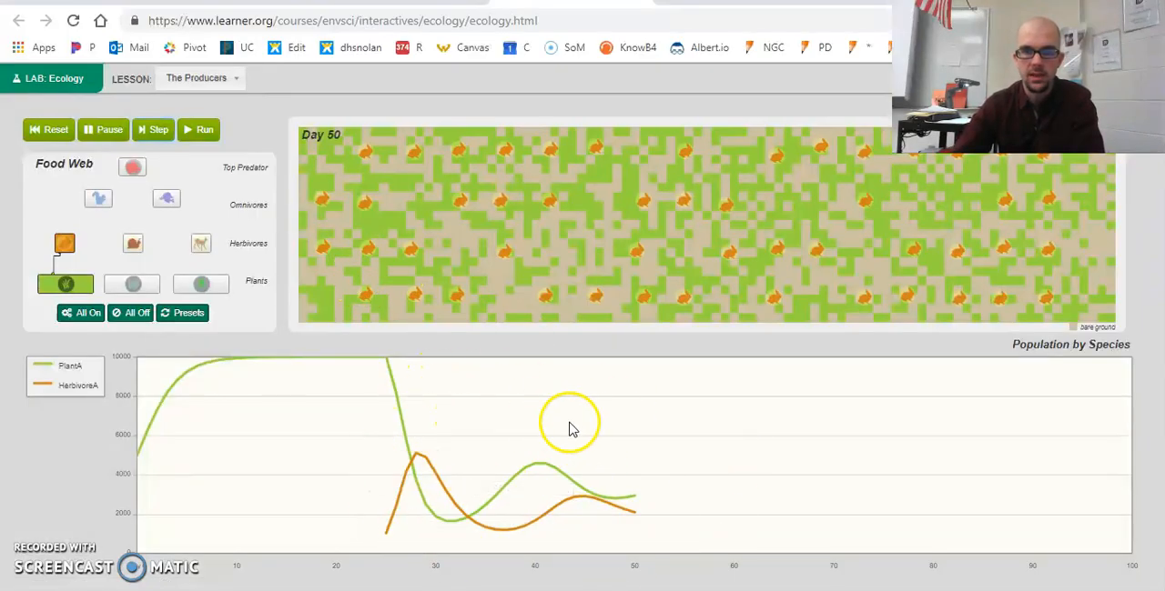
pyautogui.moveTo(645, 521)
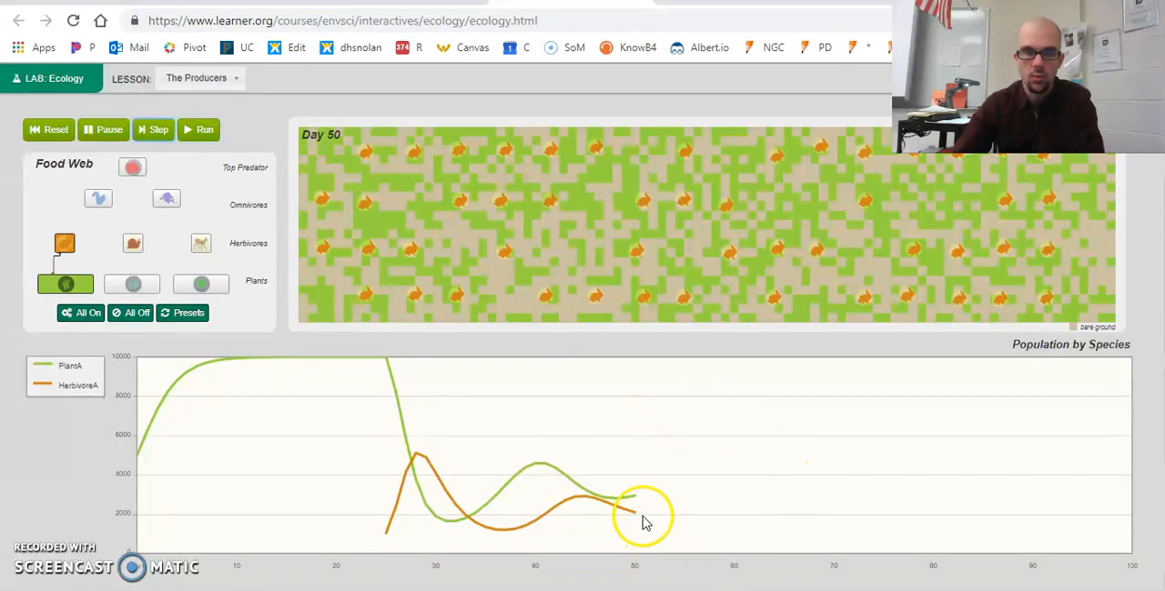
pyautogui.moveTo(637, 518)
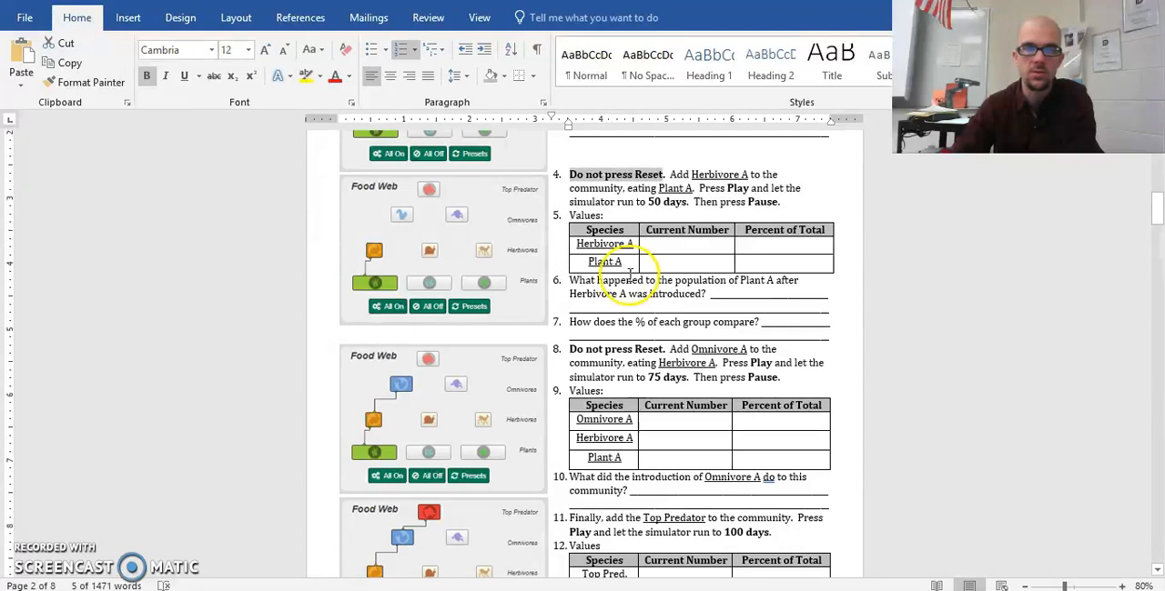
# - Enter 2066 for Herbivore A and 2919 for Plant A in the step 5 Current Number cells
pyautogui.write('20')
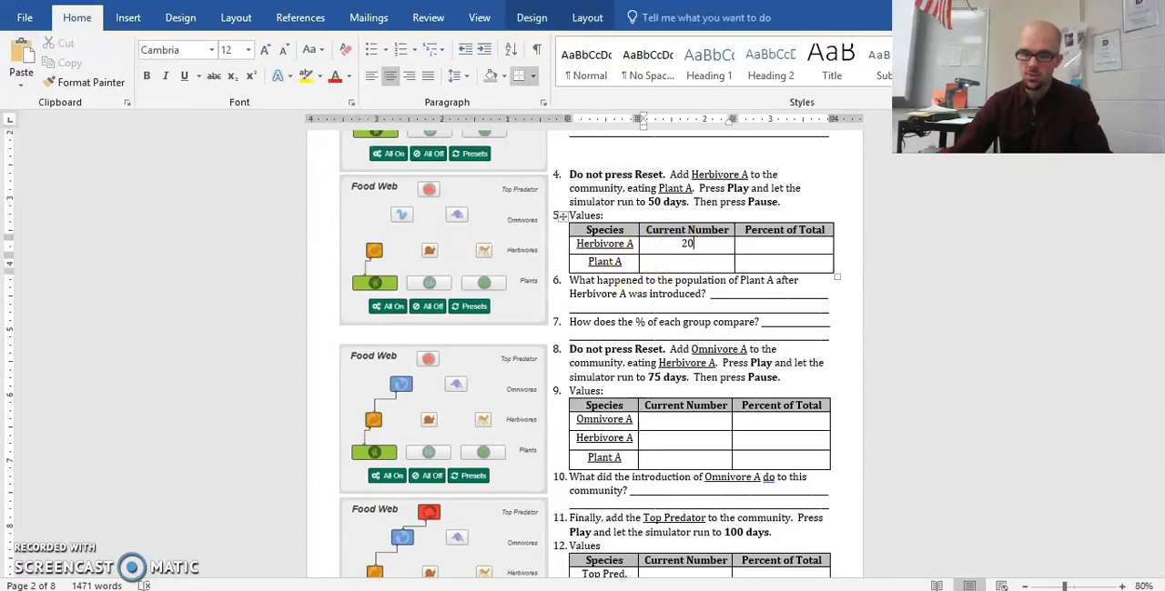
pyautogui.write('2066')
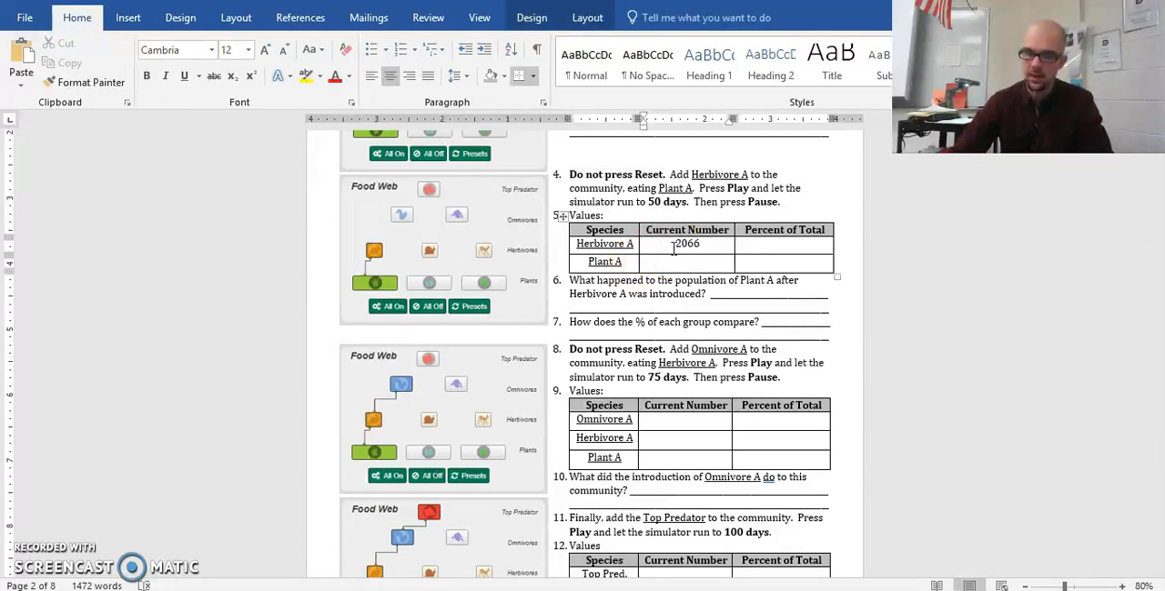
pyautogui.write('2919')
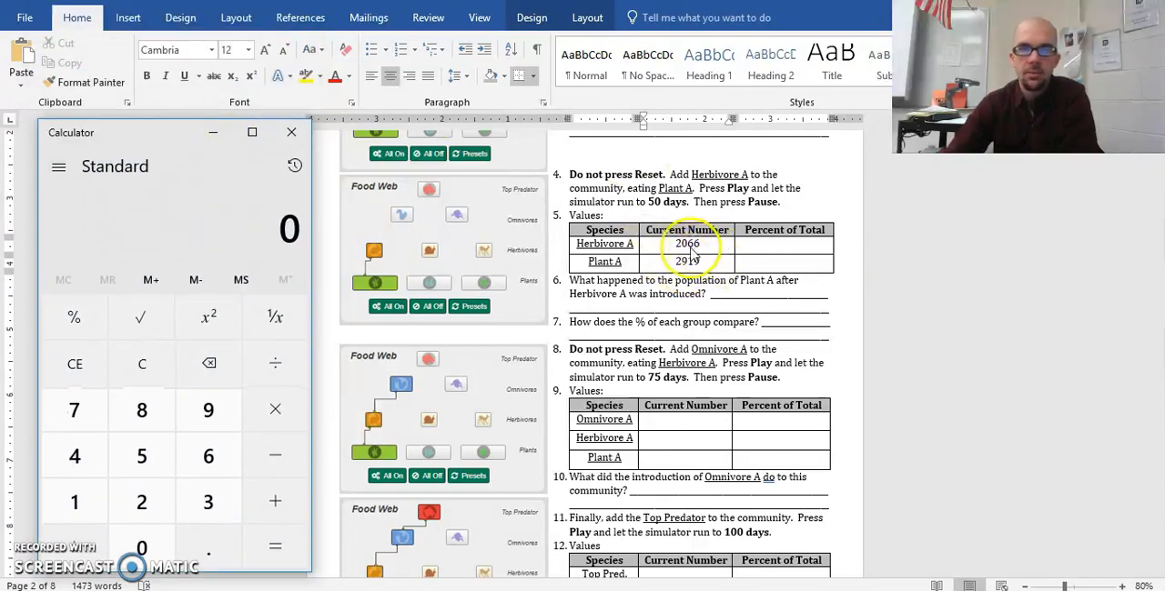
# - Divide Herbivore A's 2066 by the 4985 total in Calculator, giving about 0.4144
pyautogui.click(142, 503)
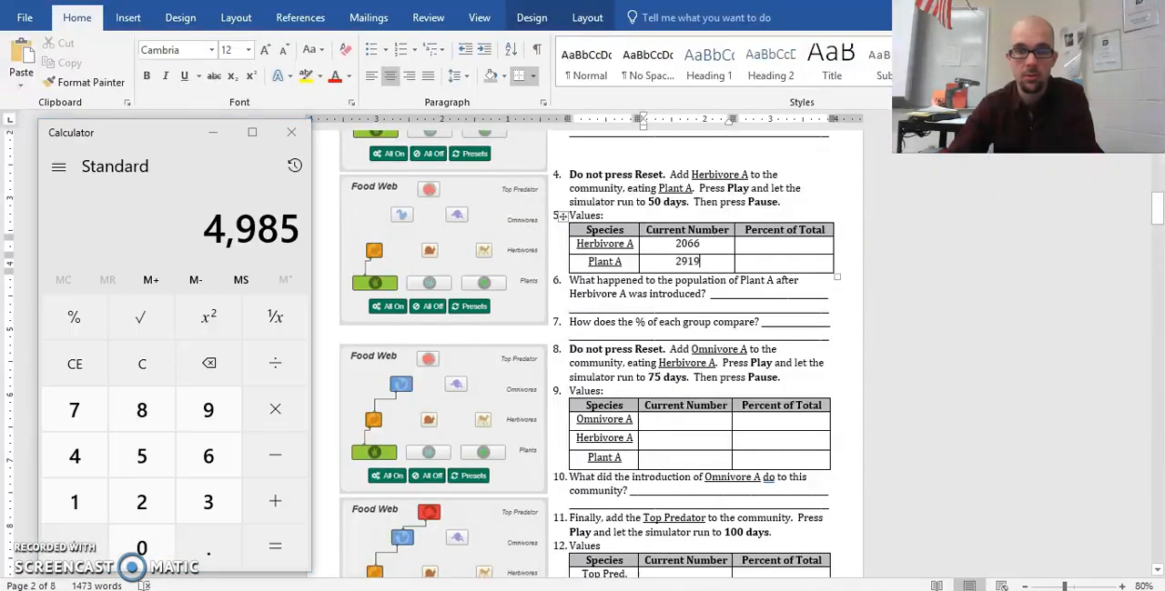
pyautogui.moveTo(867, 162)
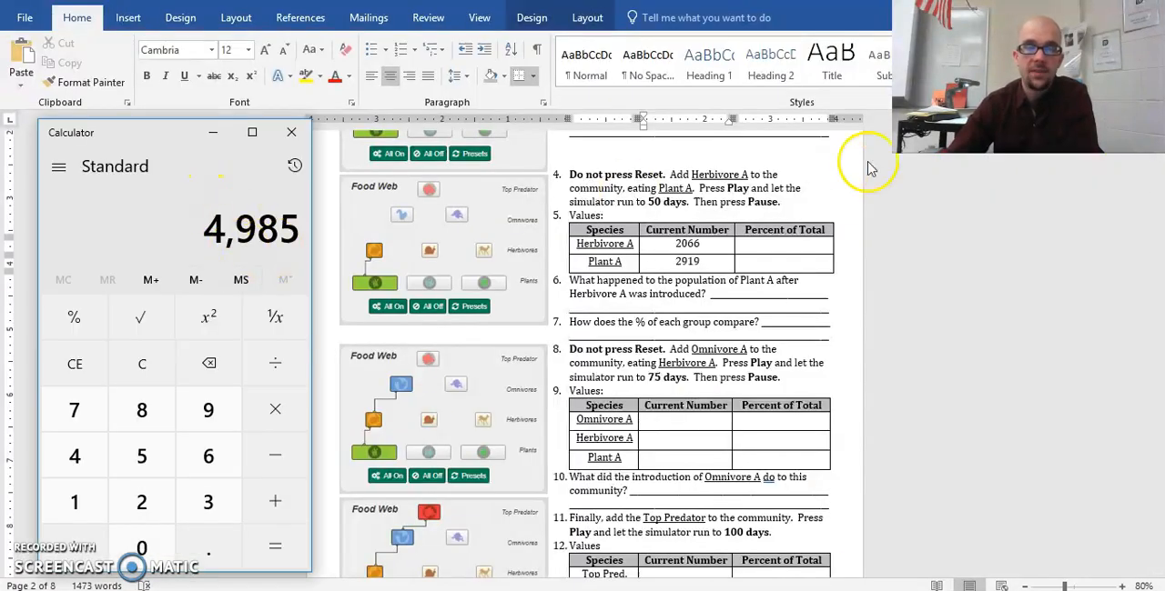
pyautogui.moveTo(228, 227)
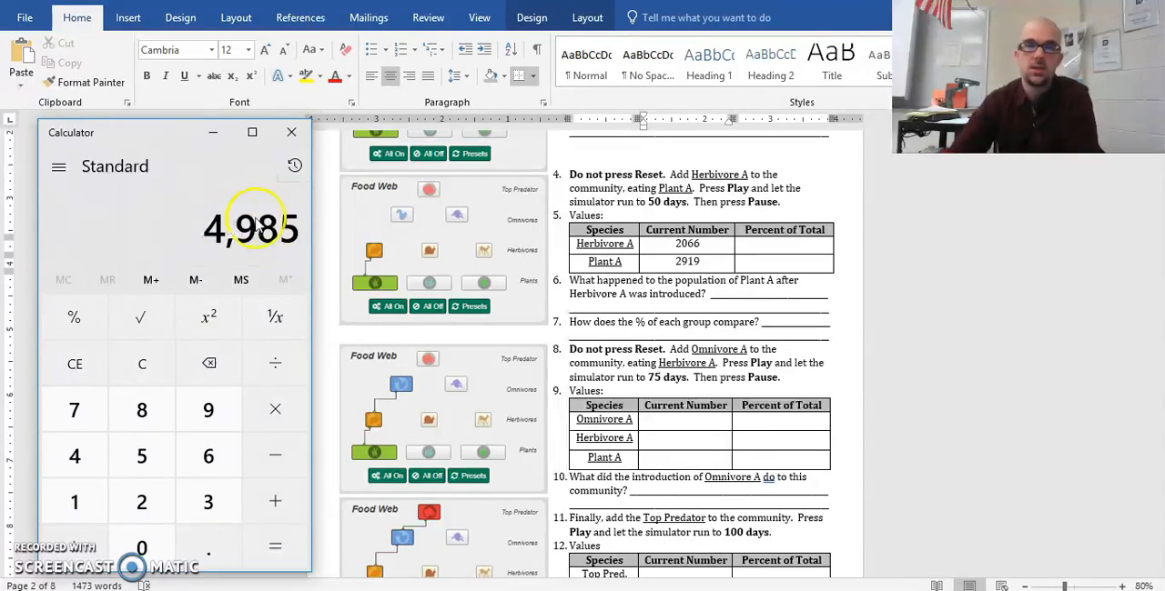
pyautogui.moveTo(495, 224)
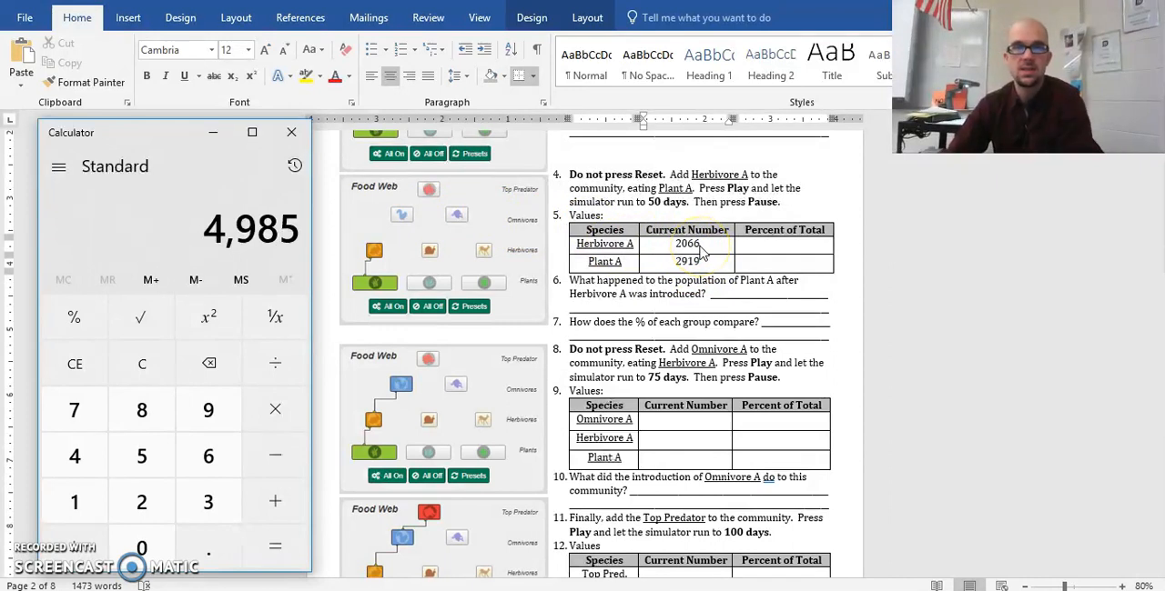
pyautogui.click(208, 455)
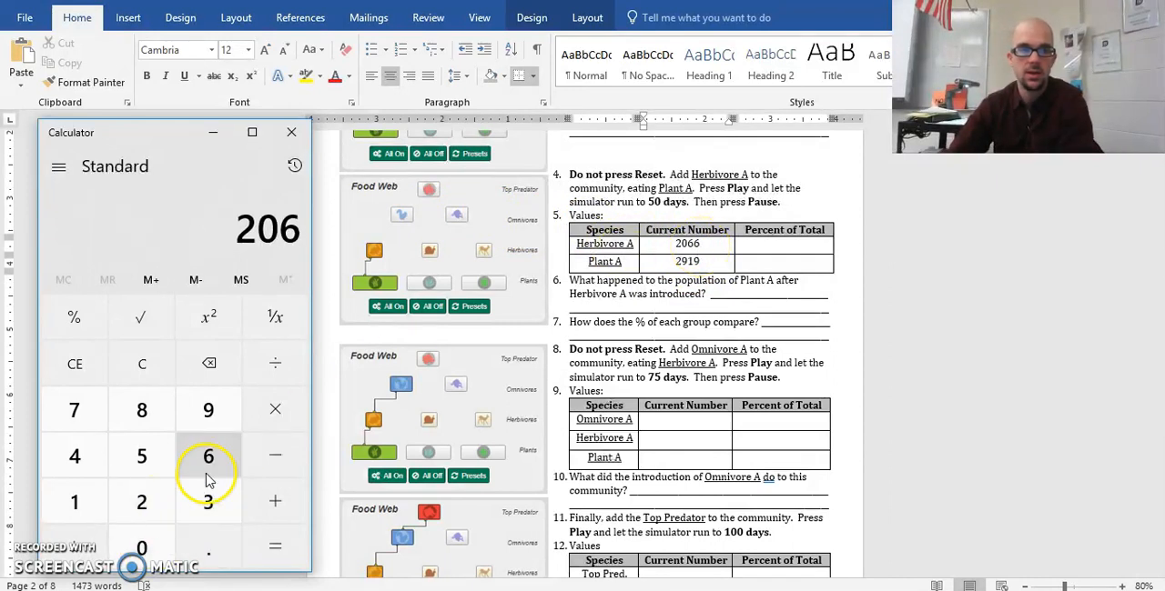
pyautogui.click(275, 364)
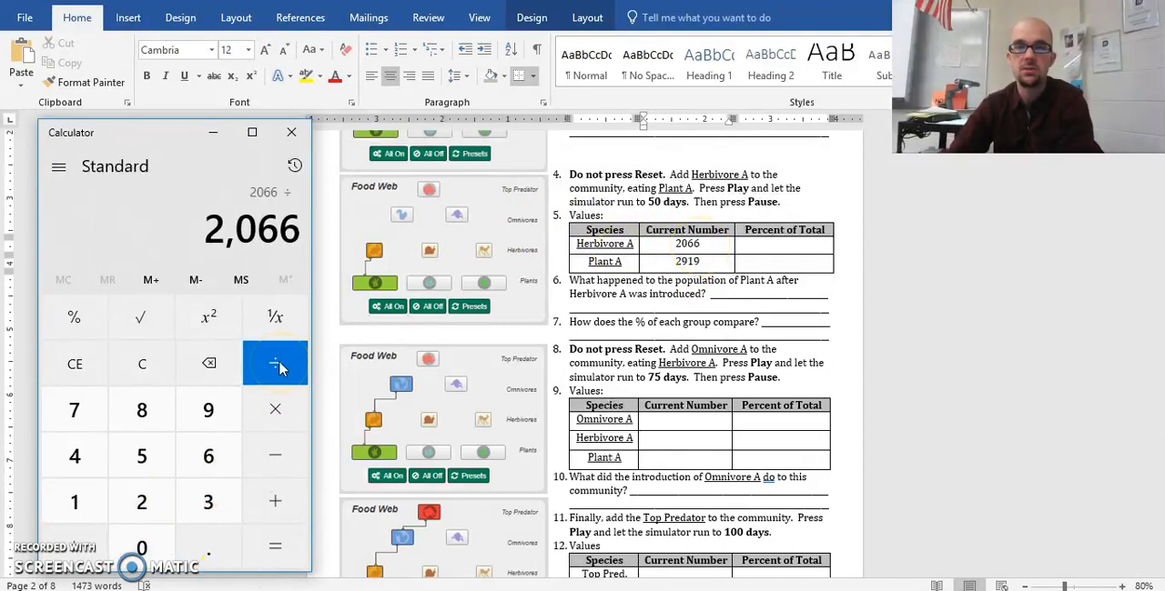
pyautogui.moveTo(20, 436)
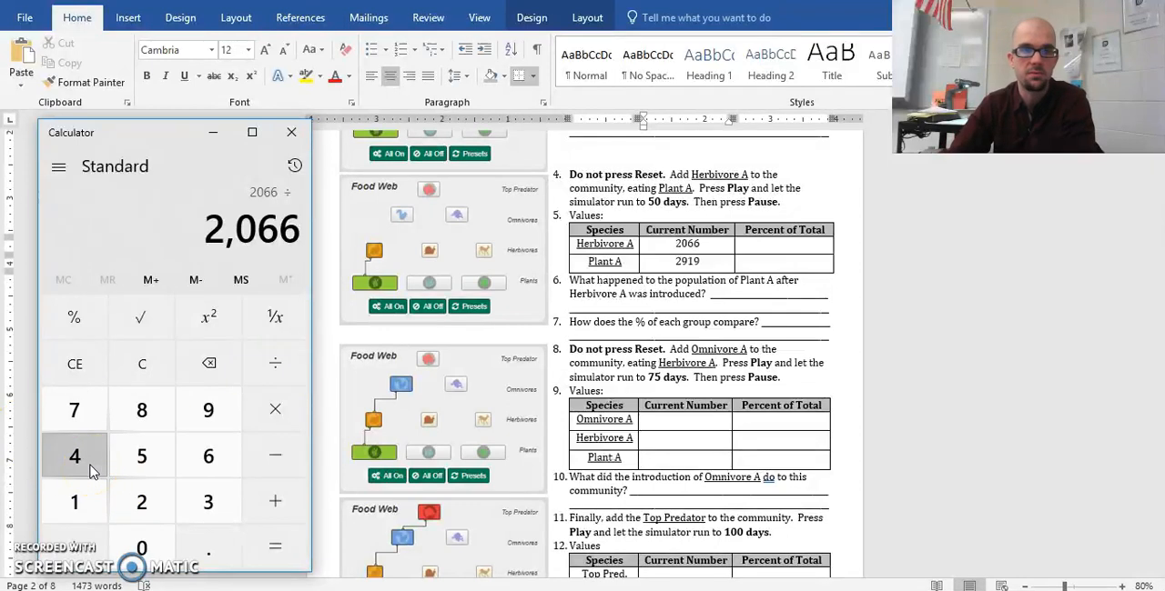
pyautogui.click(73, 455)
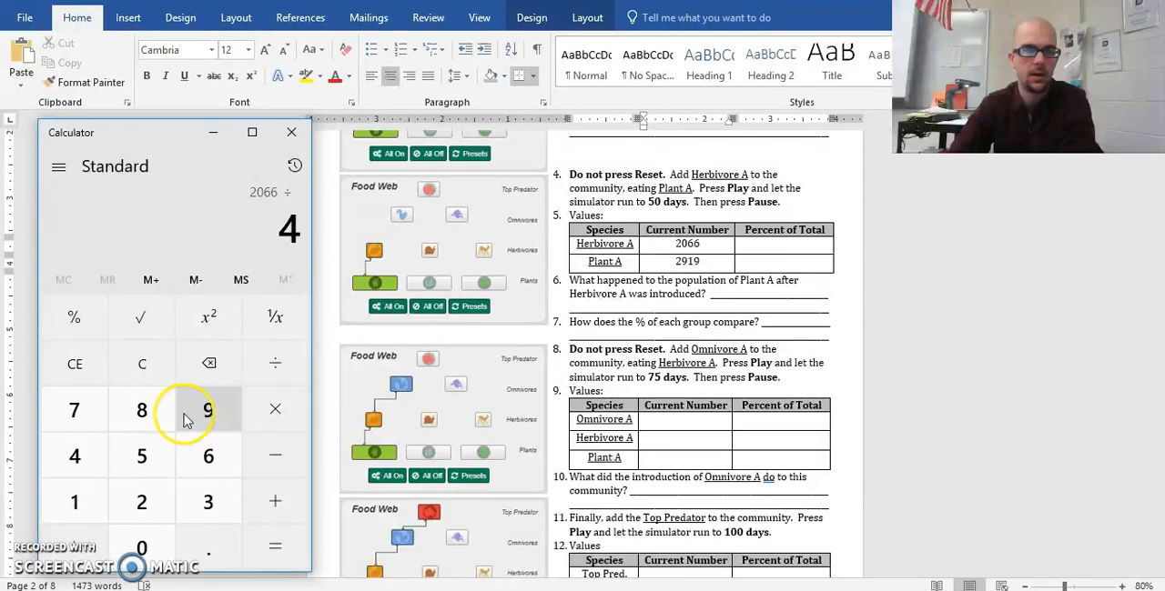
pyautogui.click(273, 546)
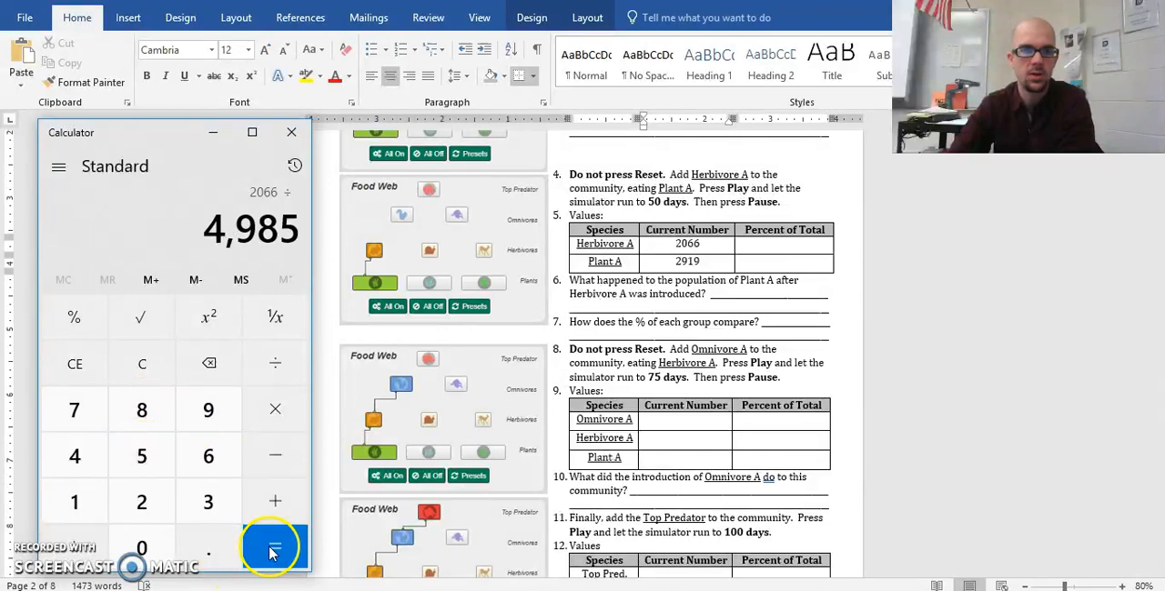
pyautogui.click(273, 546)
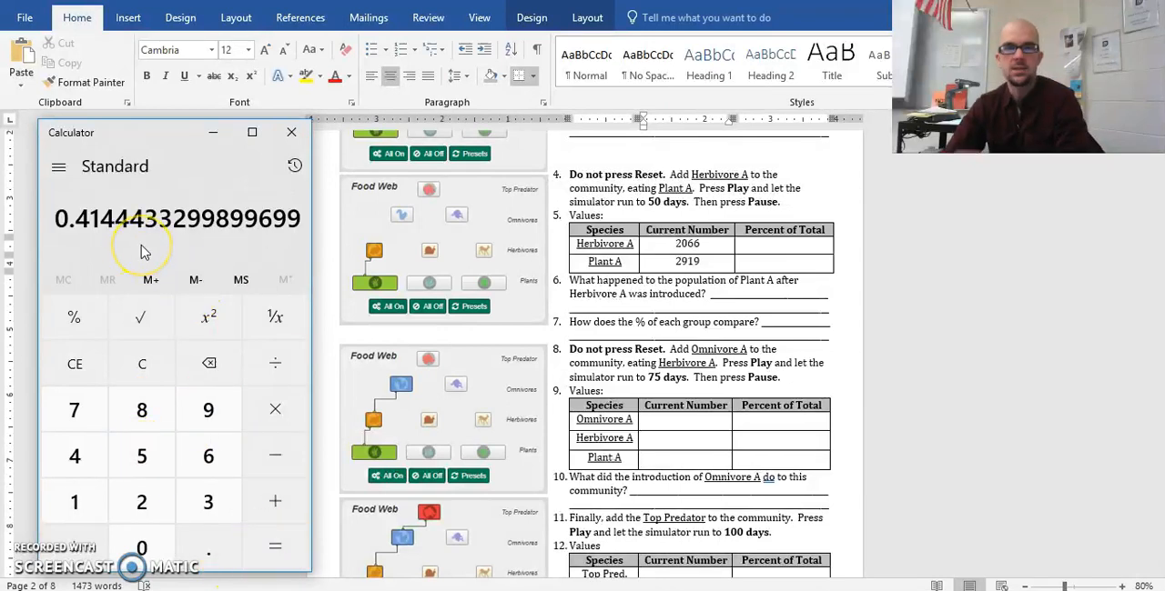
pyautogui.moveTo(98, 229)
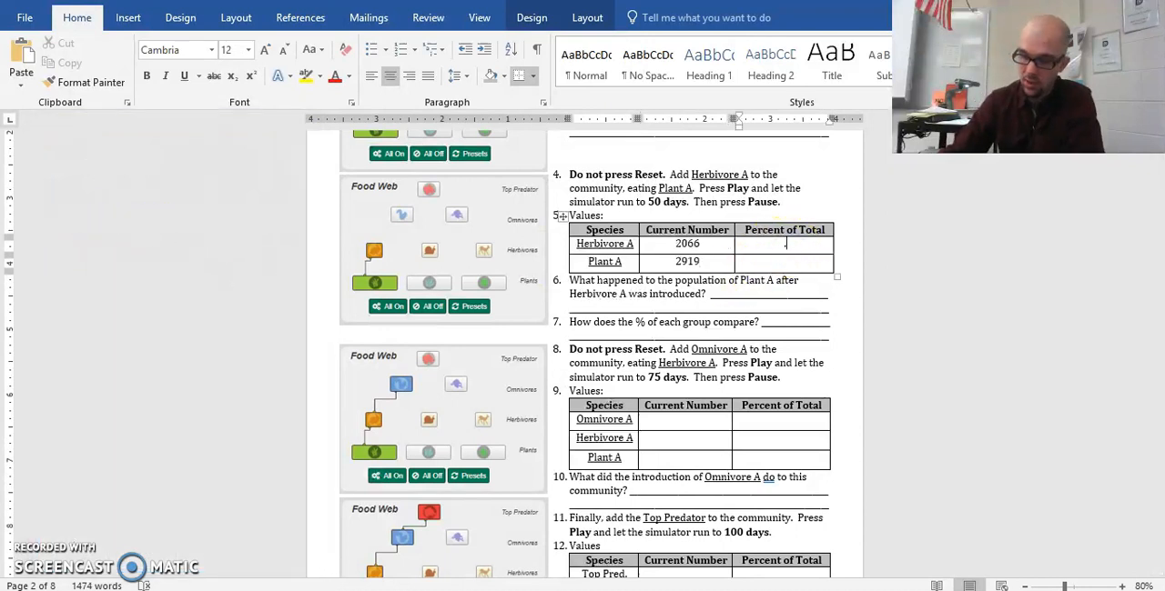
# - Enter .41 as Herbivore A's share in the Word table and close the calculator
pyautogui.write('.41')
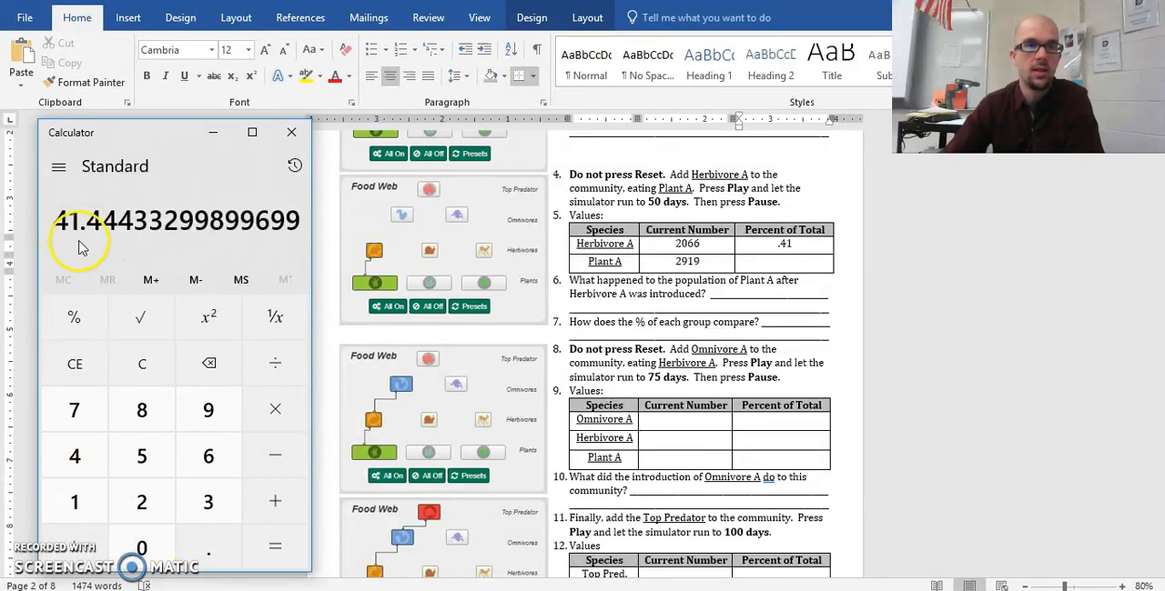
pyautogui.click(800, 245)
pyautogui.write('4')
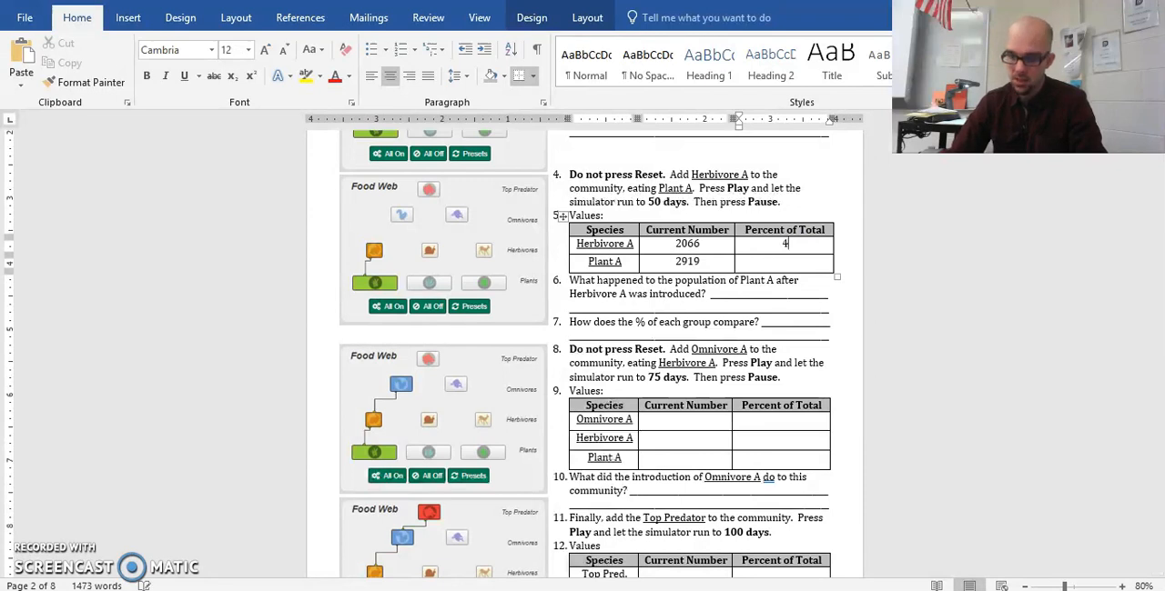
# - Record 41 and 59 as Herbivore A and Plant A's percent of total, confirming the 4985 sum
pyautogui.write('19 ÷')
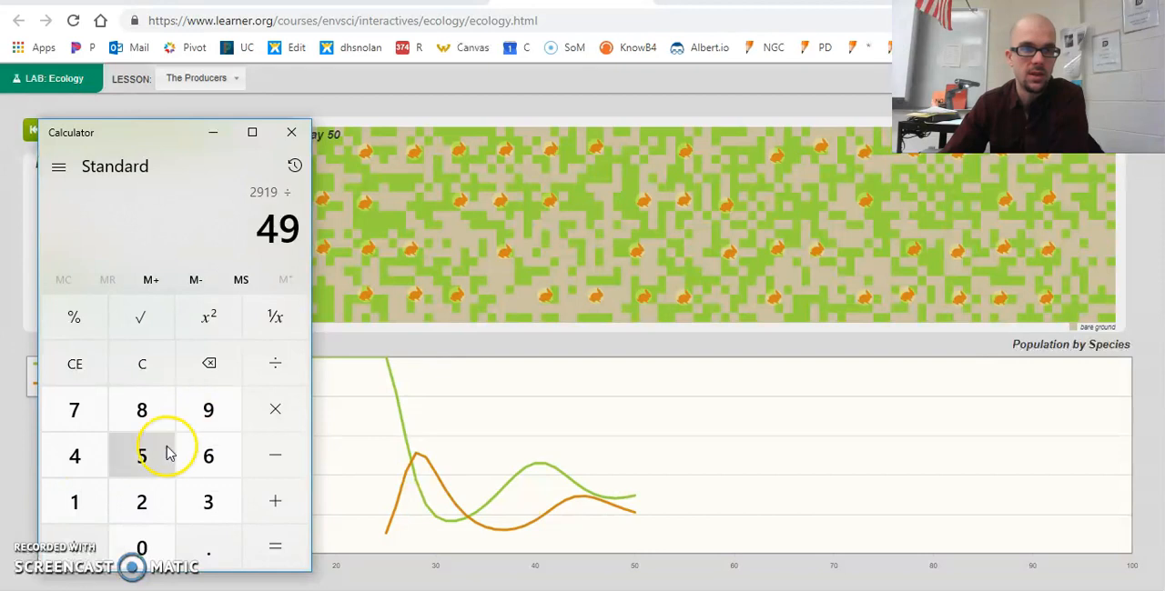
pyautogui.click(275, 546)
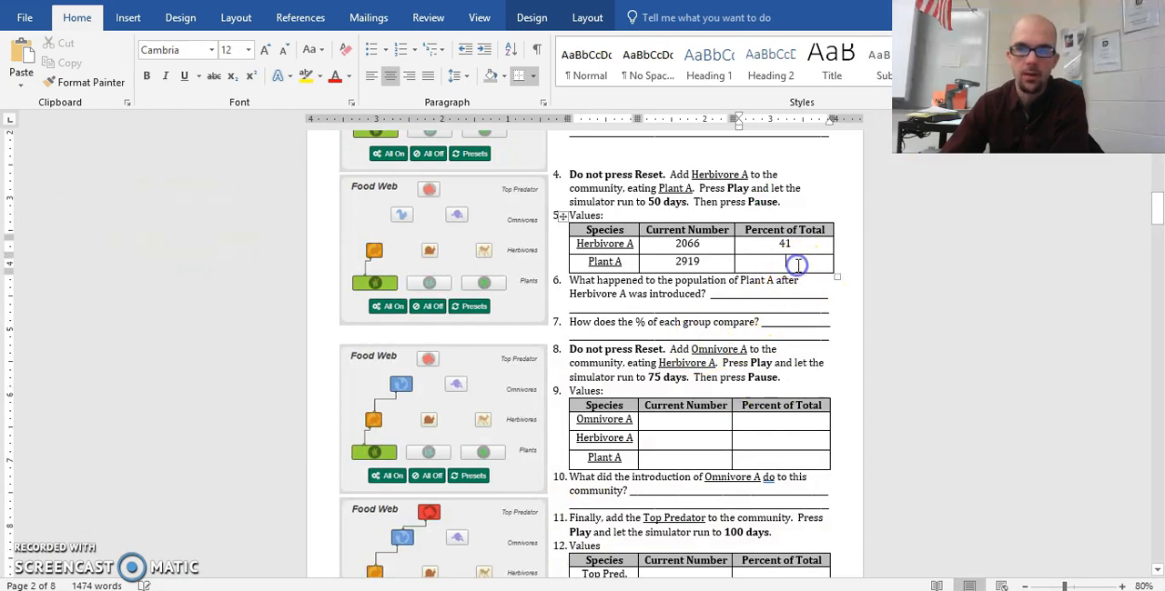
pyautogui.write('59')
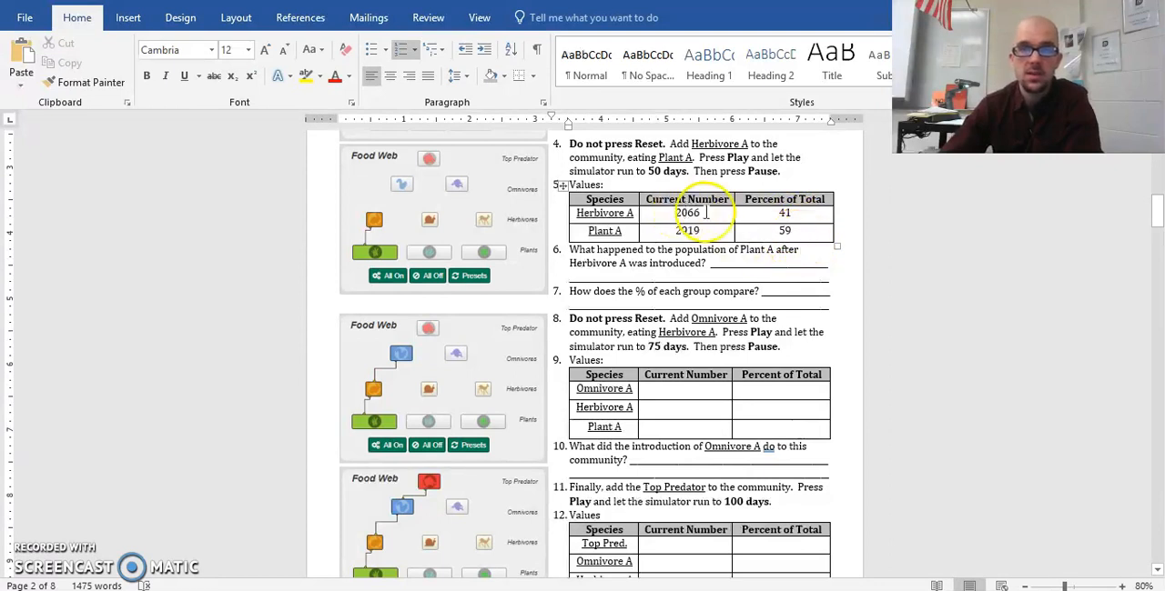
pyautogui.moveTo(921, 271)
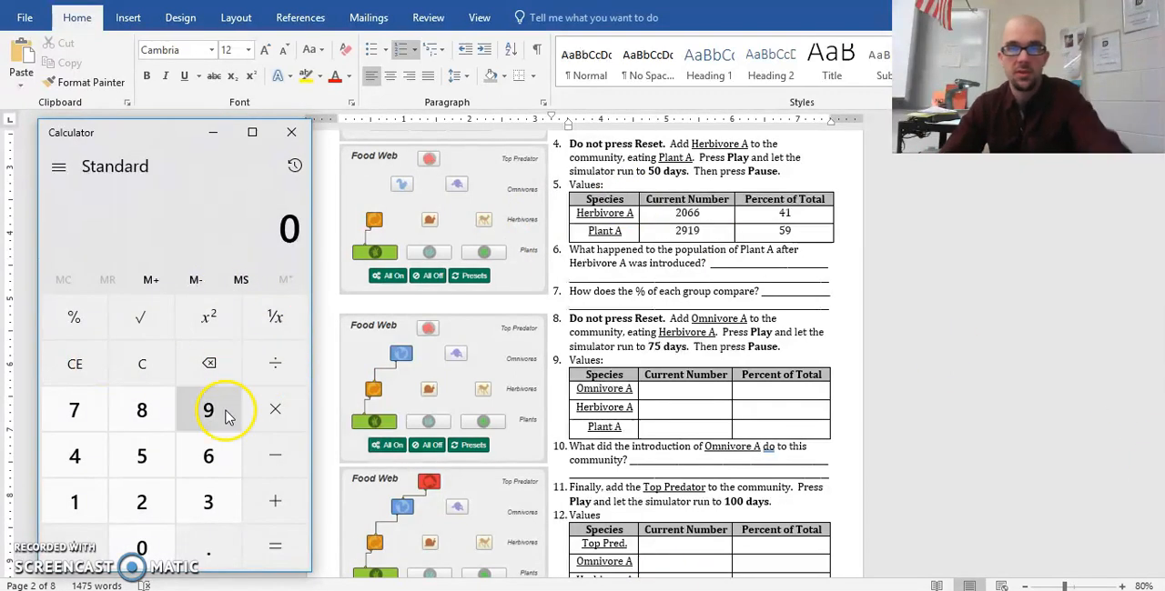
pyautogui.click(142, 411)
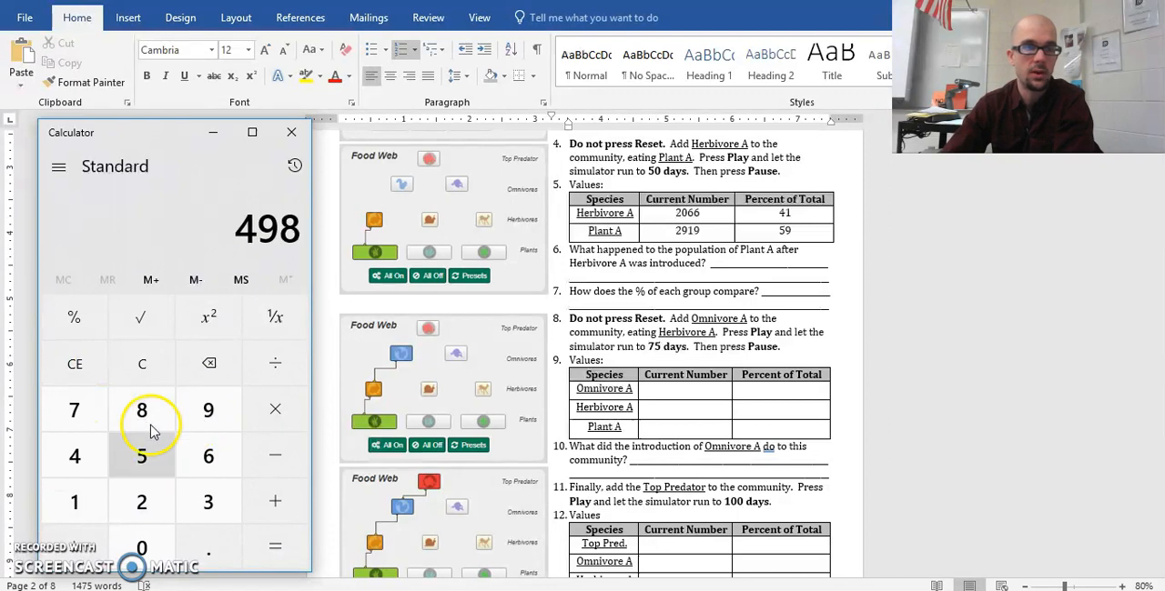
pyautogui.click(142, 455)
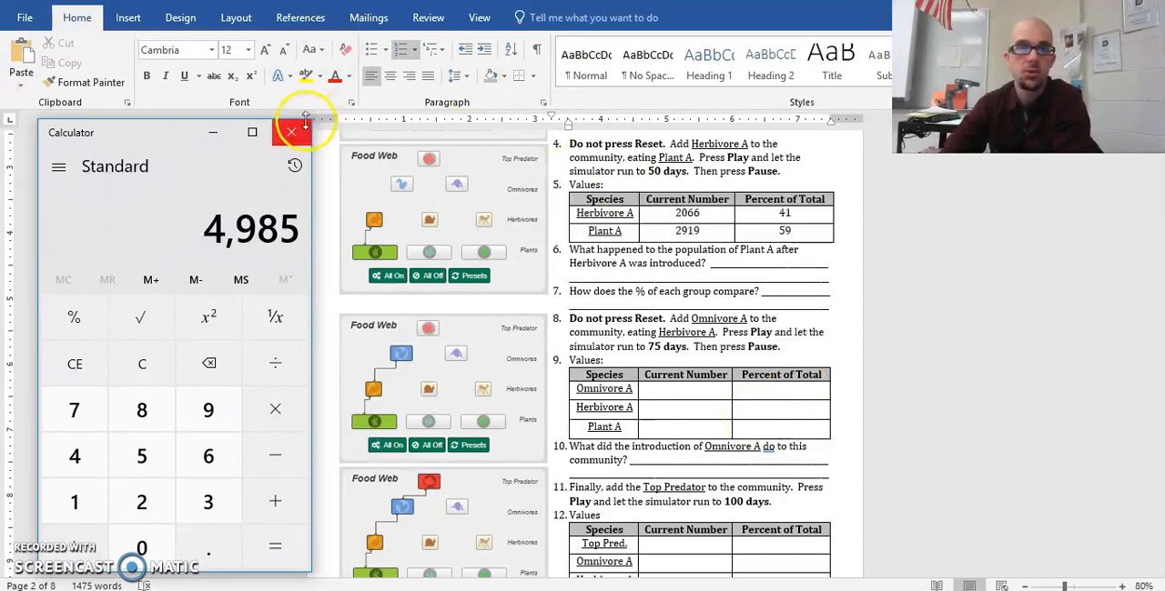
pyautogui.click(291, 131)
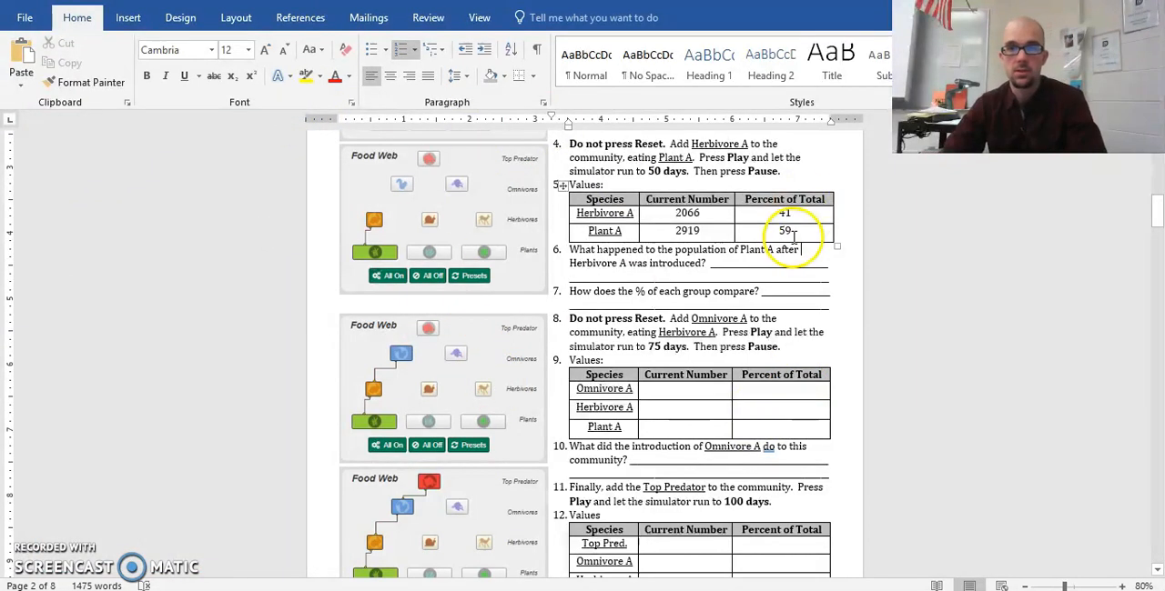
# - Pause the Omnivore A community run and step it forward to day 75
pyautogui.scroll(-3)
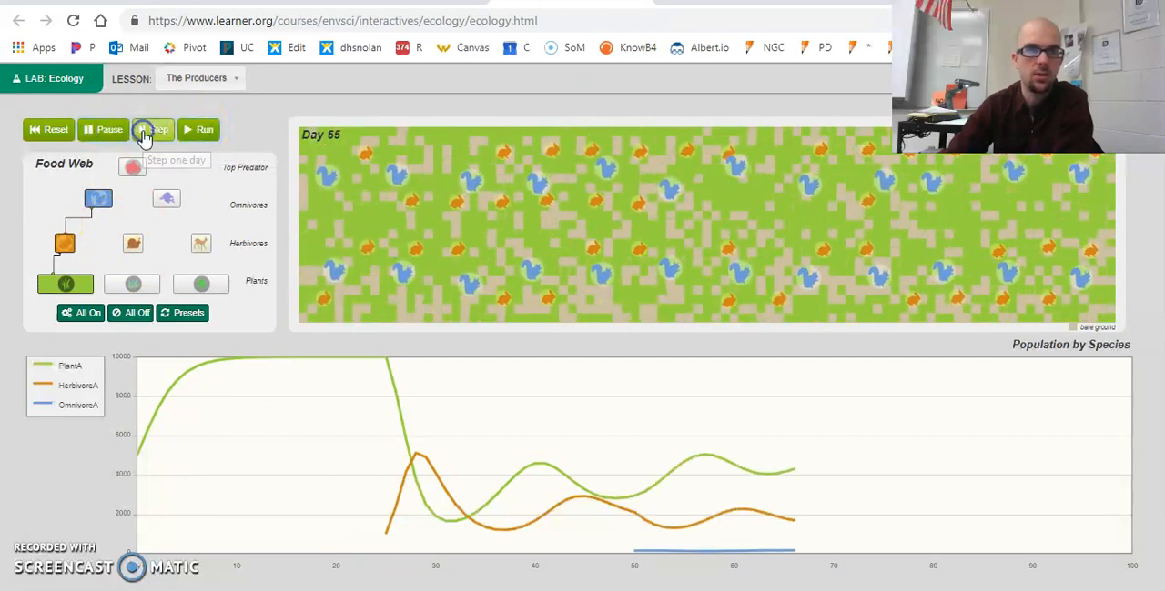
pyautogui.click(155, 129)
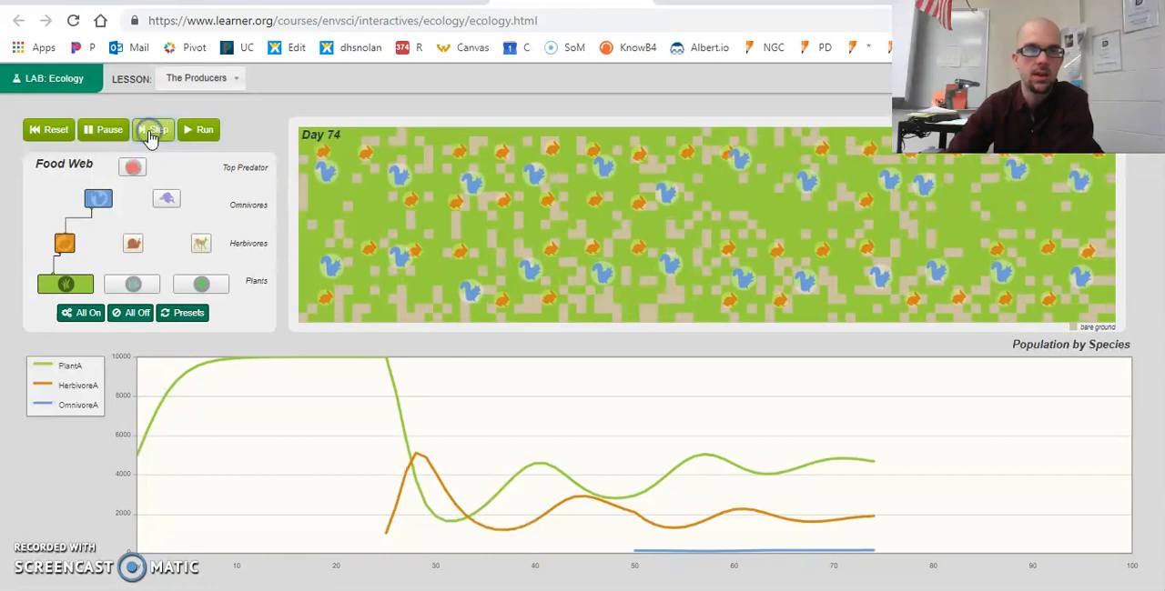
pyautogui.click(153, 130)
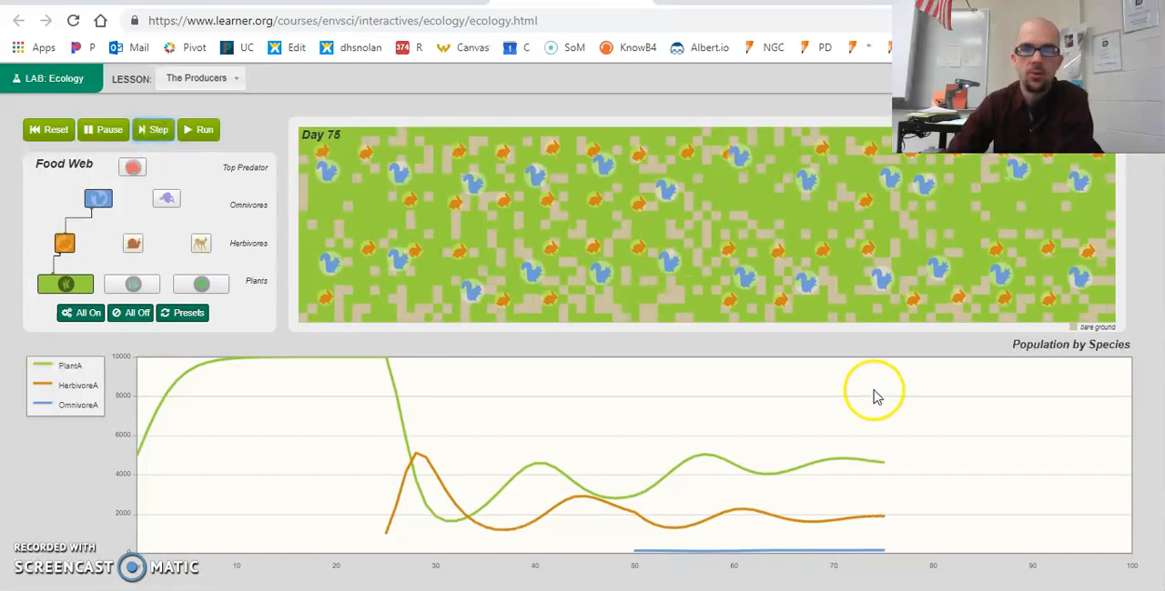
pyautogui.moveTo(888, 564)
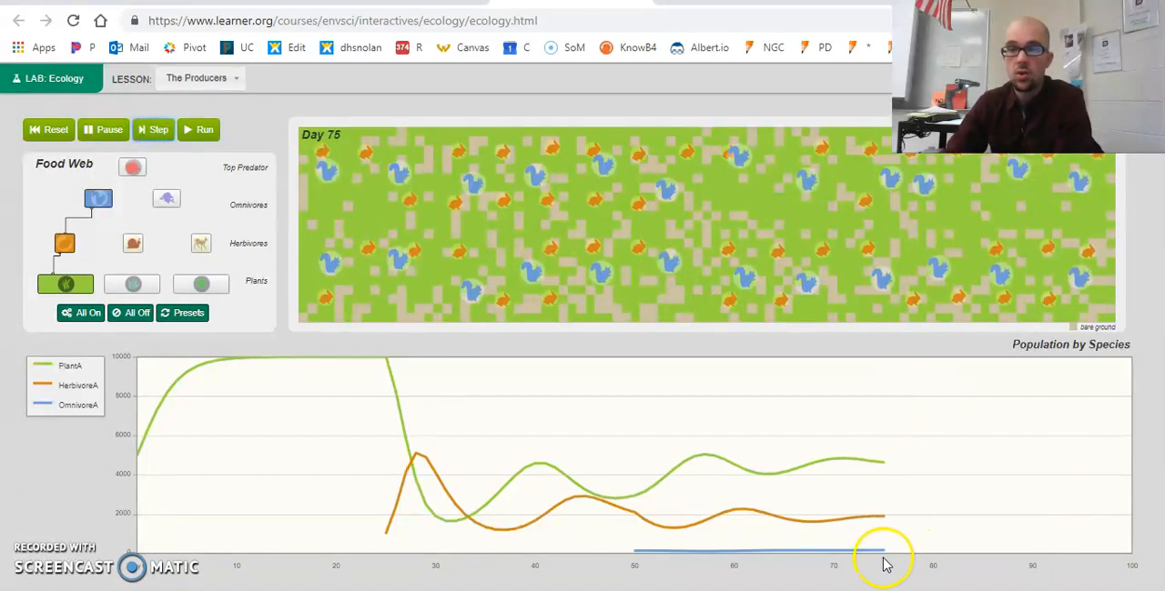
pyautogui.moveTo(913, 469)
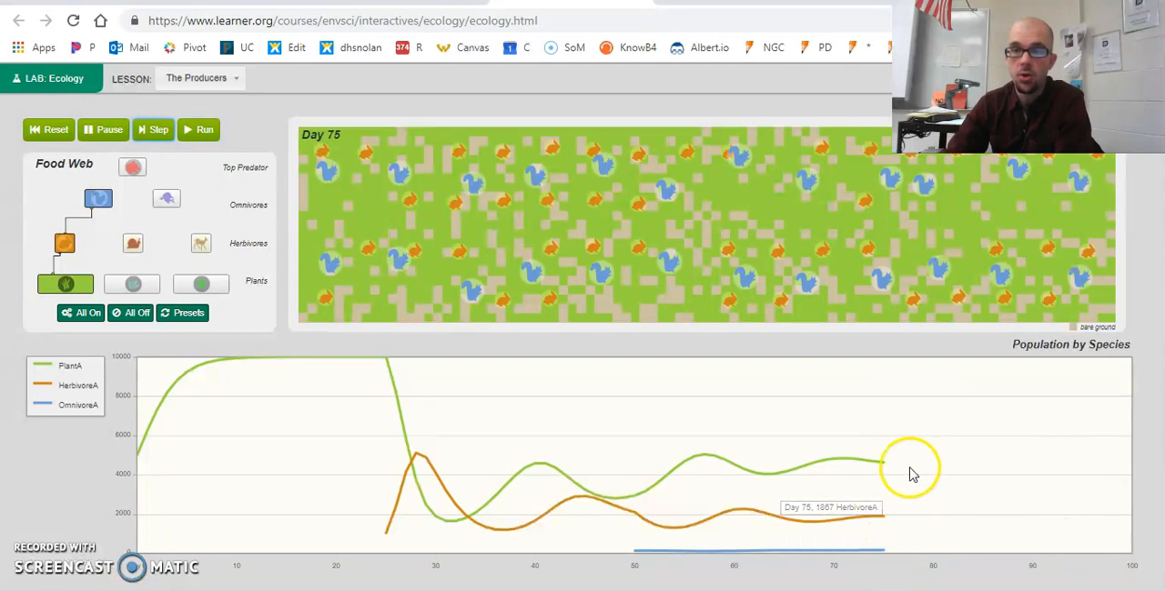
pyautogui.moveTo(882, 549)
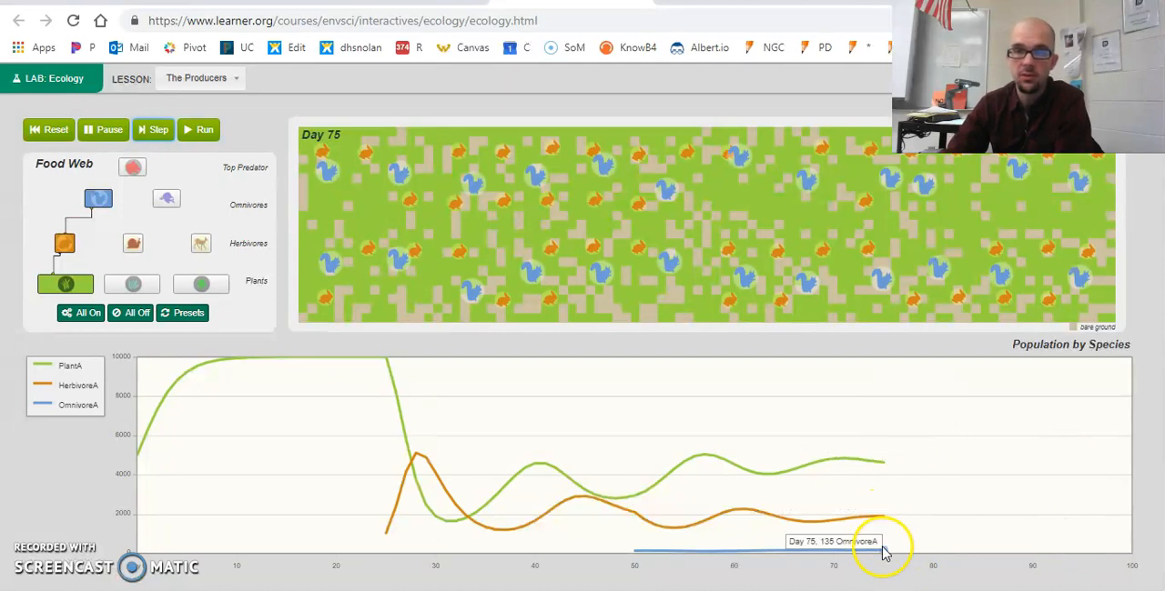
pyautogui.moveTo(888, 471)
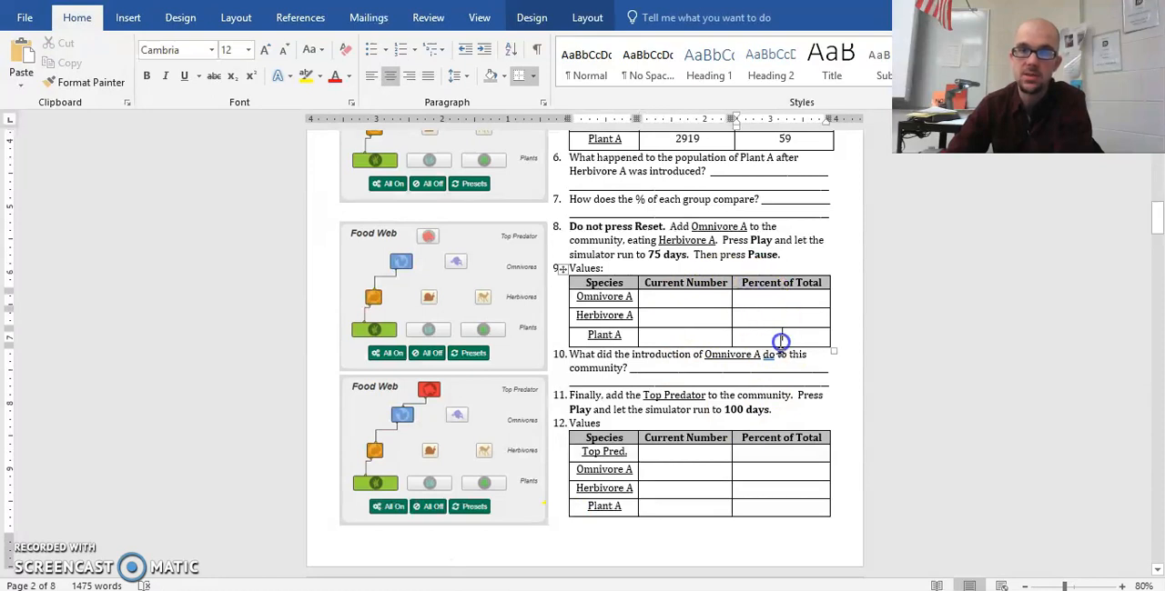
pyautogui.moveTo(924, 313)
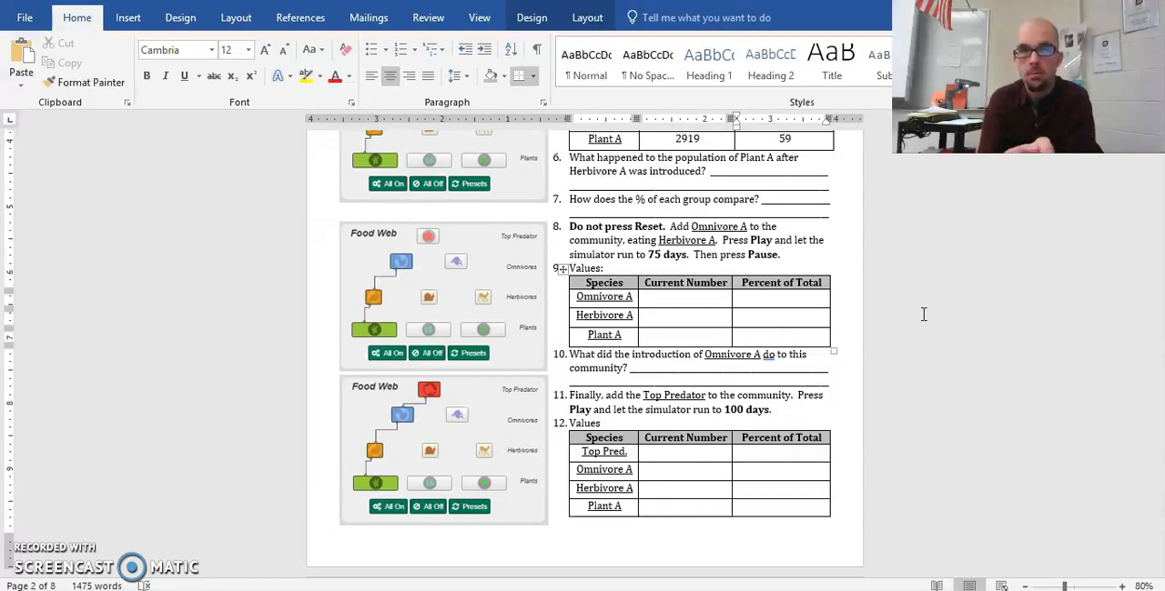
# - Select the empty question 9 values table and scroll to view it
pyautogui.click(780, 335)
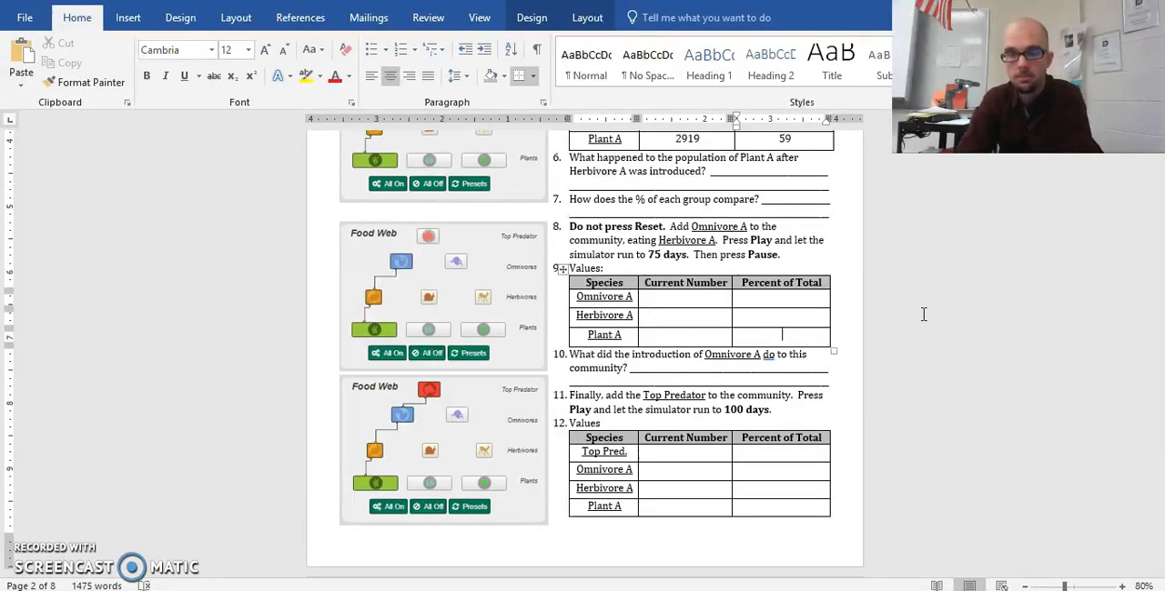
pyautogui.scroll(-3)
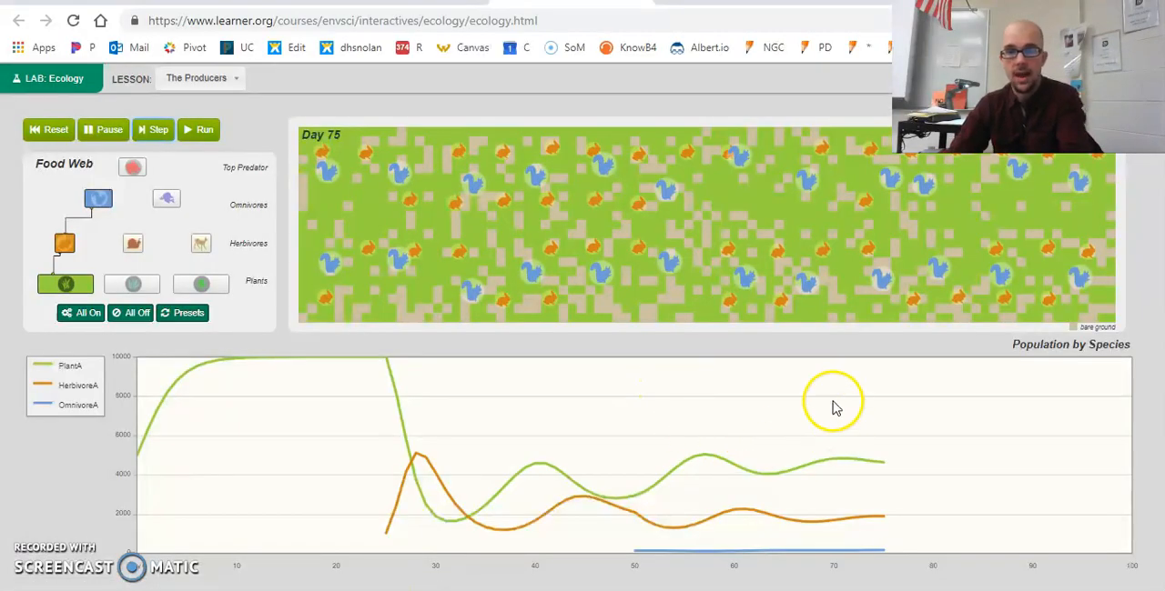
# - Inspect the day-75 population graph lines for Herbivore A and Omnivore A counts
pyautogui.click(167, 197)
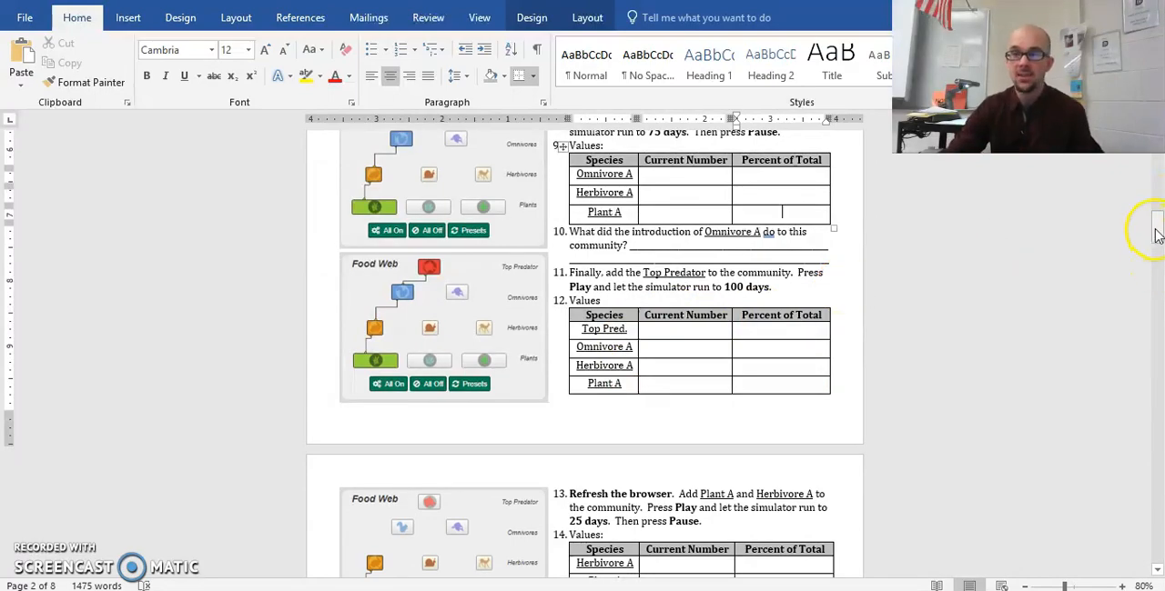
# - Scroll back to the worksheet's Goals and select the second goal about mass relationships
pyautogui.scroll(-3)
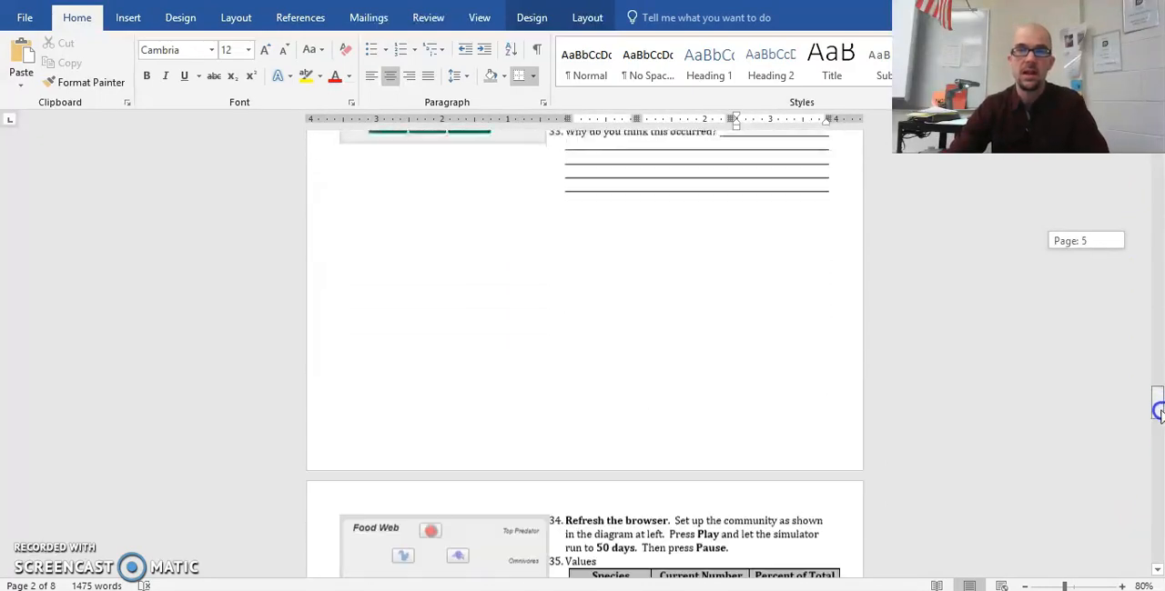
pyautogui.scroll(-3)
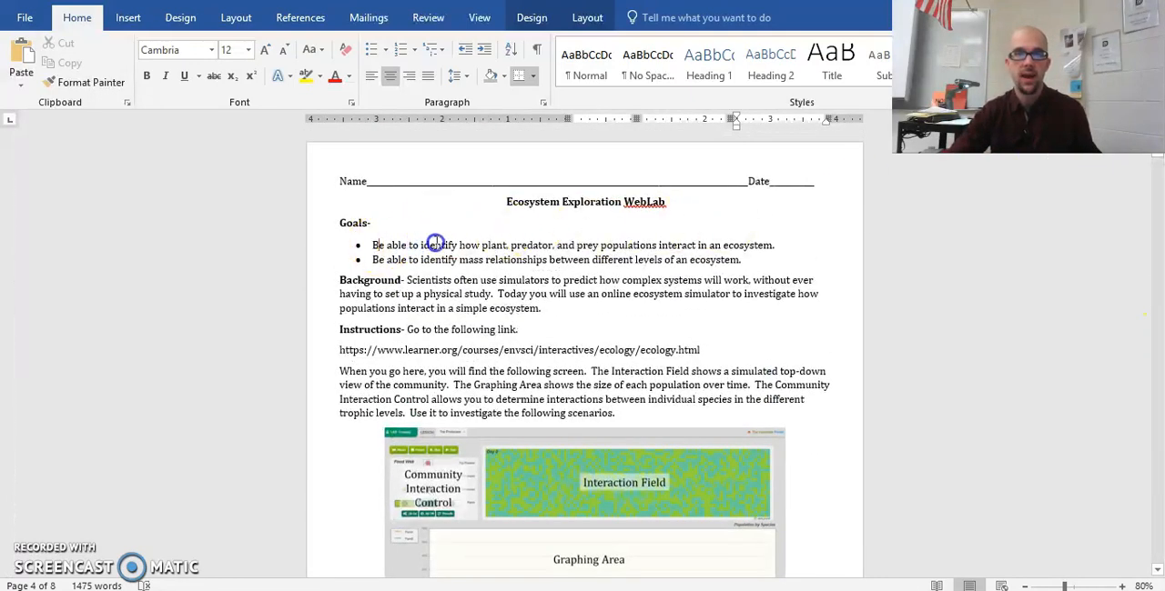
pyautogui.moveTo(373, 244); pyautogui.dragTo(774, 244)
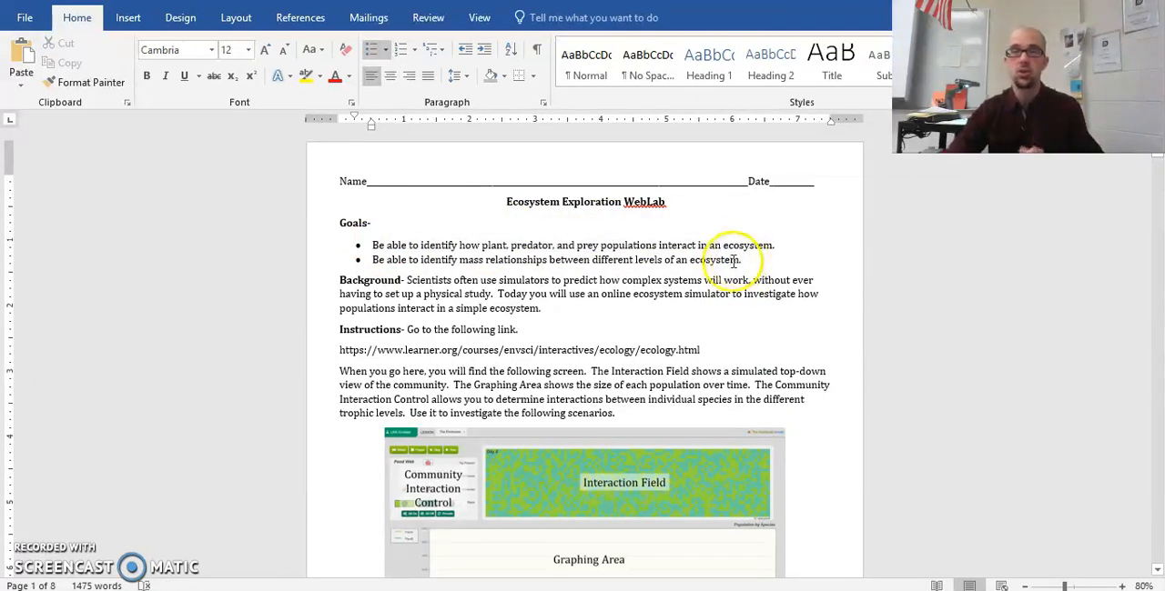
pyautogui.tripleClick(555, 259)
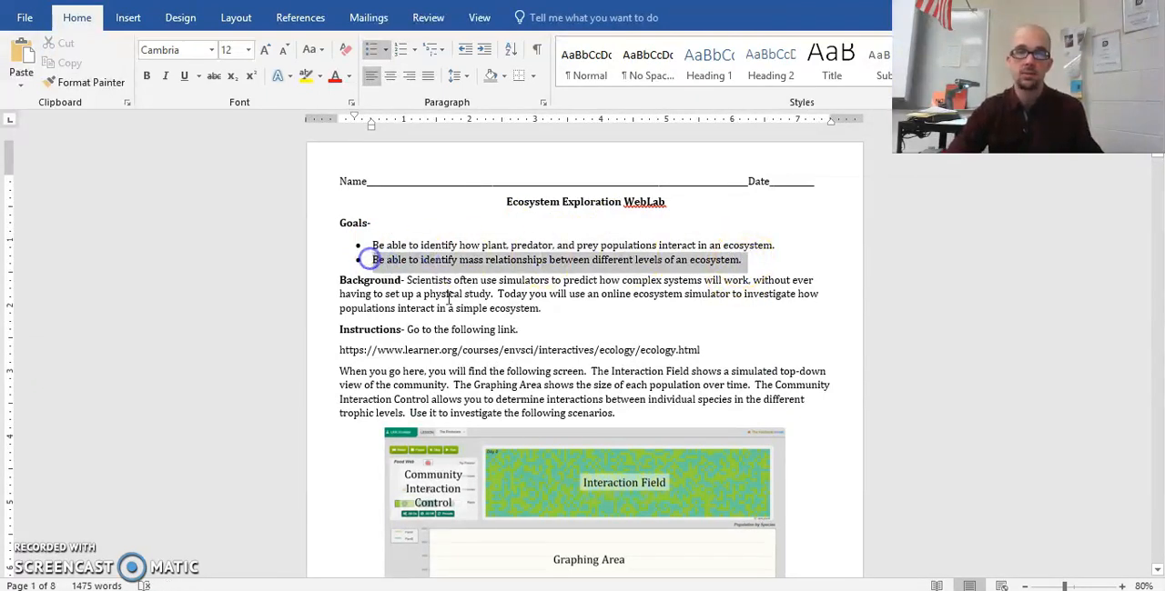